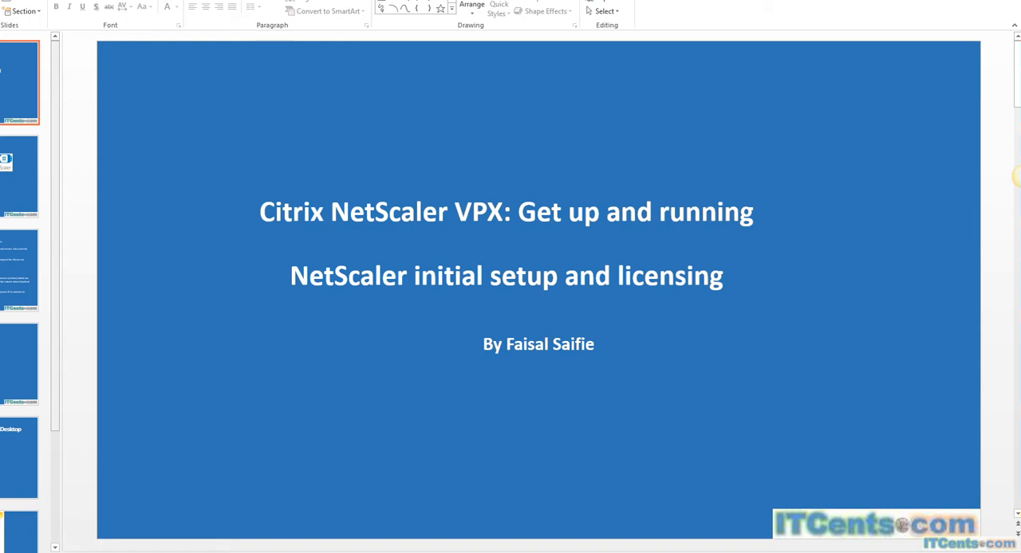
{"action": "mouse_move", "coordinate": [996, 379]}
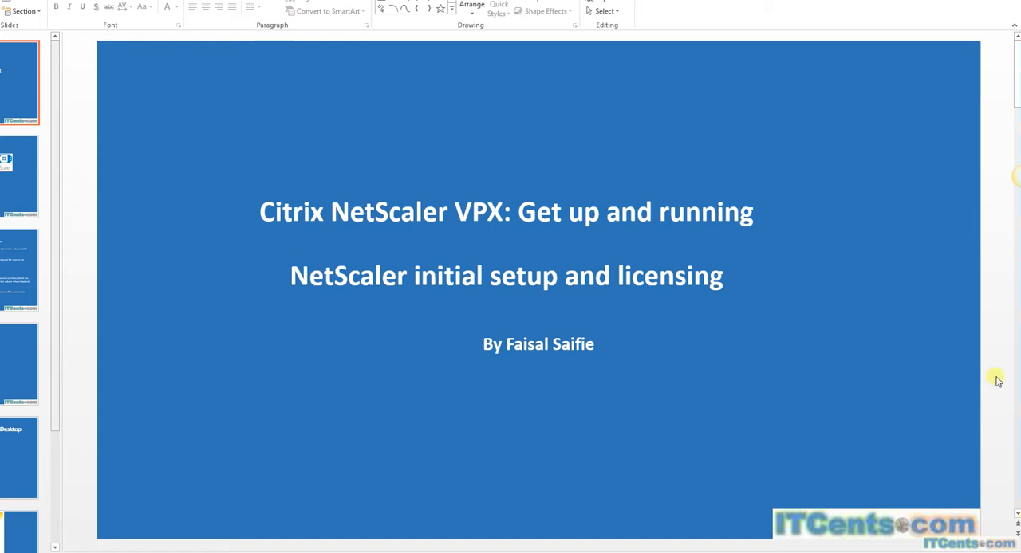
{"action": "mouse_move", "coordinate": [646, 489]}
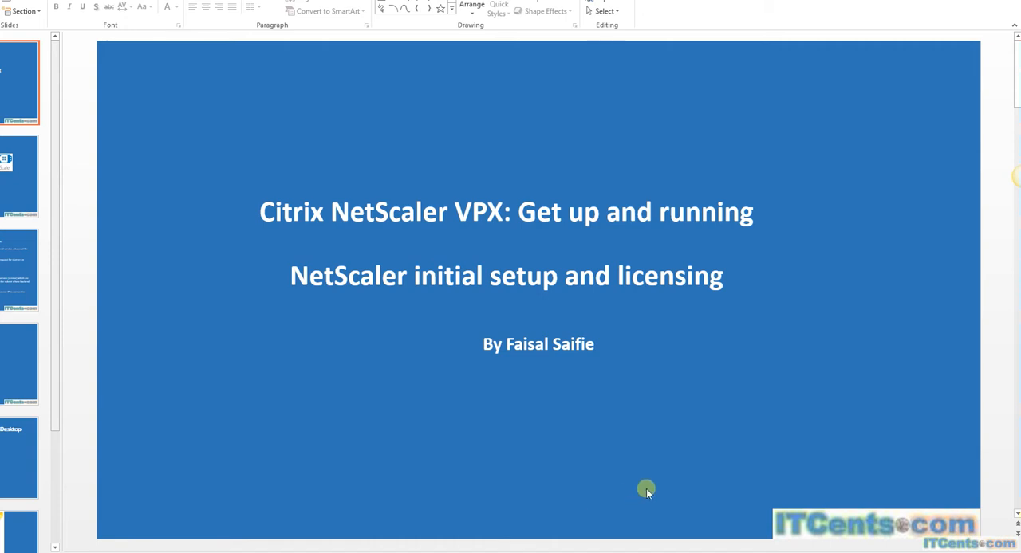
{"action": "mouse_move", "coordinate": [661, 482]}
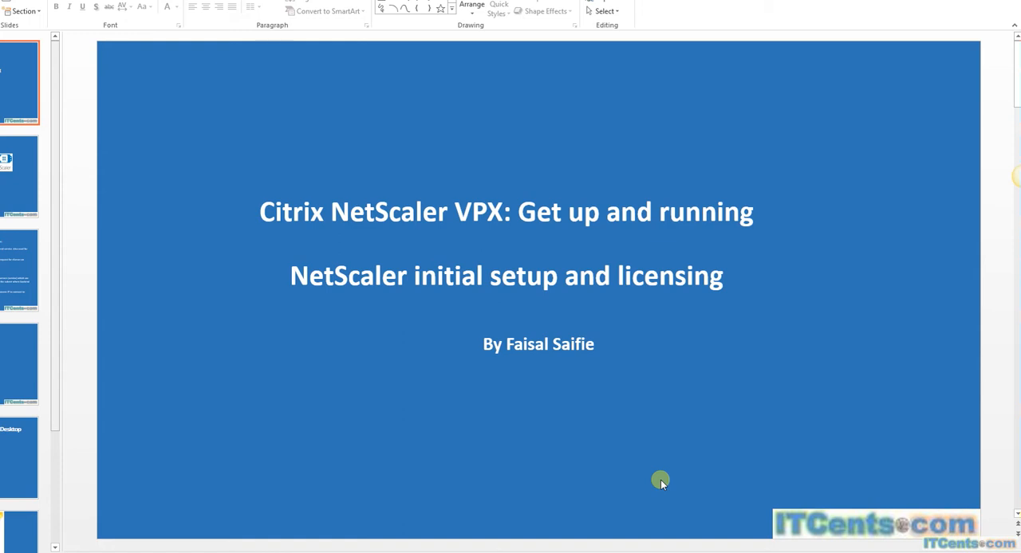
{"action": "mouse_move", "coordinate": [409, 259]}
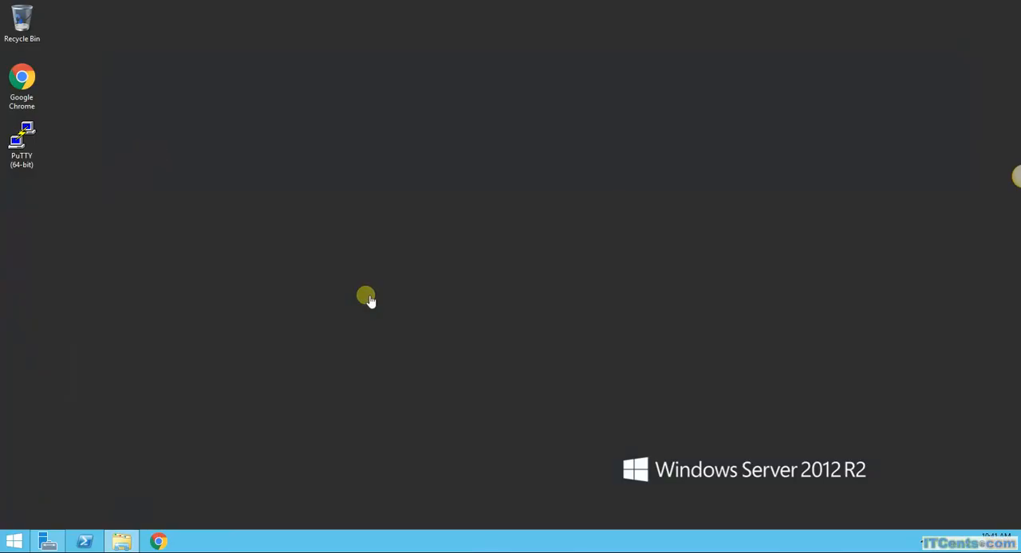
{"action": "mouse_move", "coordinate": [511, 279]}
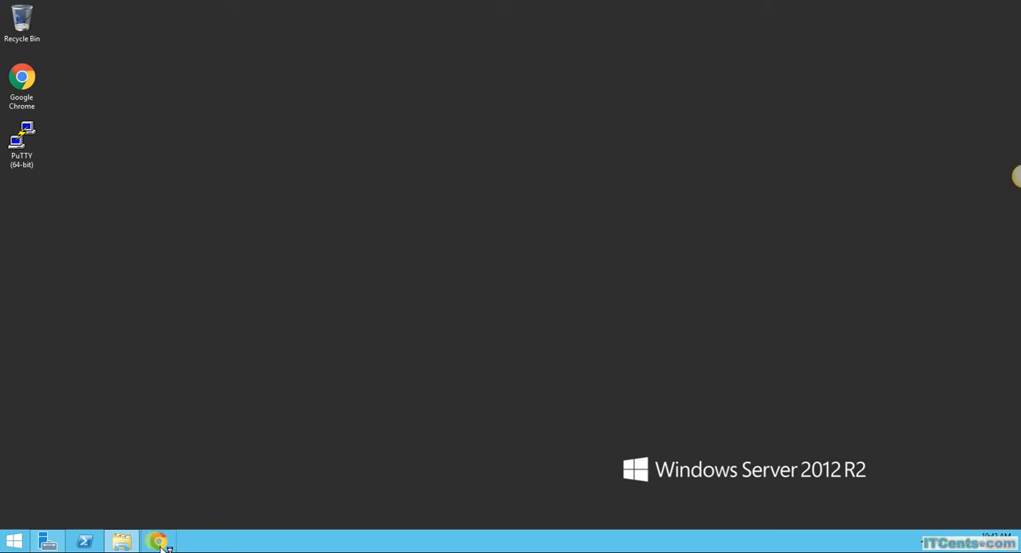
Launch Chrome from the taskbar to reach the NetScaler login page at 10.10.10.200.
{"action": "left_click", "coordinate": [157, 542]}
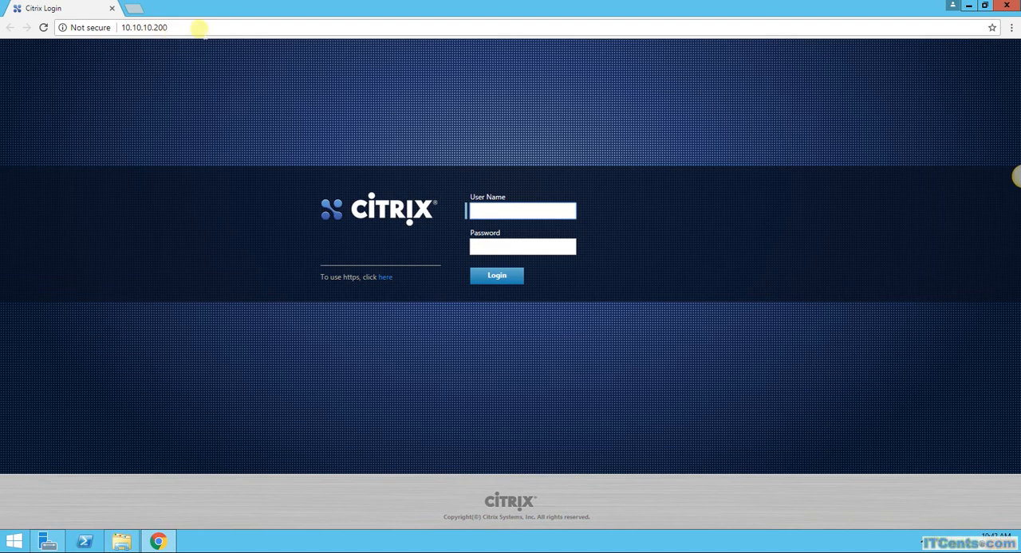
{"action": "mouse_move", "coordinate": [173, 47]}
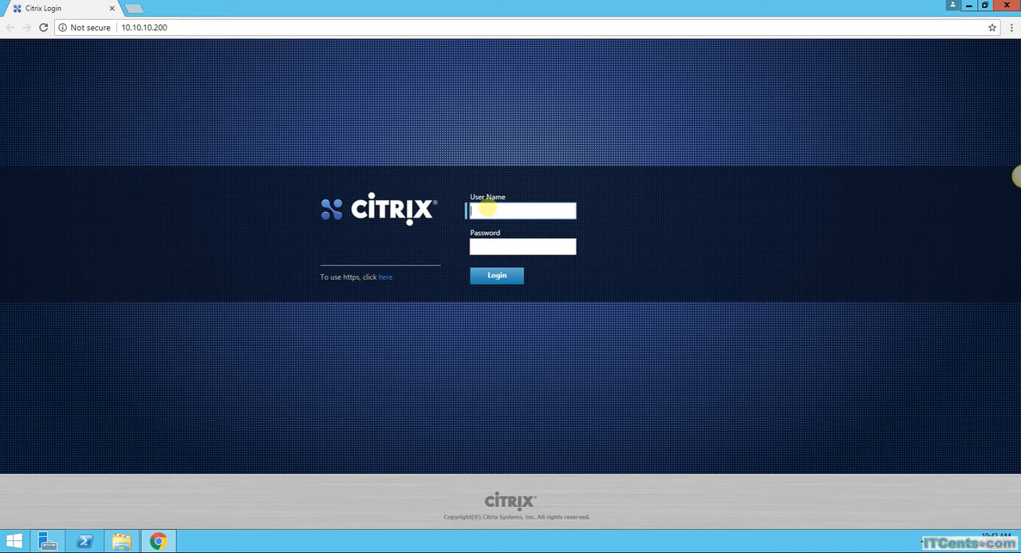
{"action": "type", "text": "nsroot"}
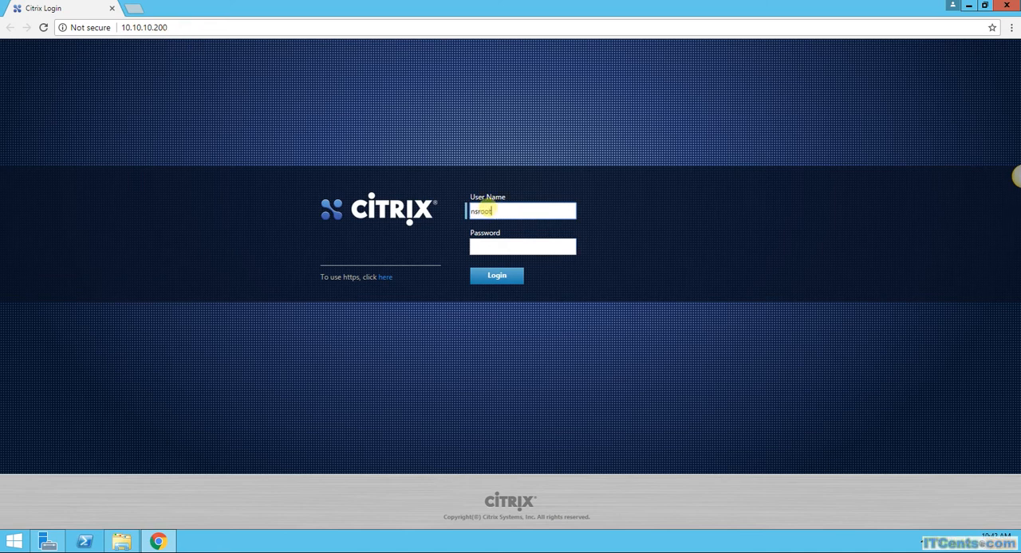
{"action": "left_click", "coordinate": [521, 247]}
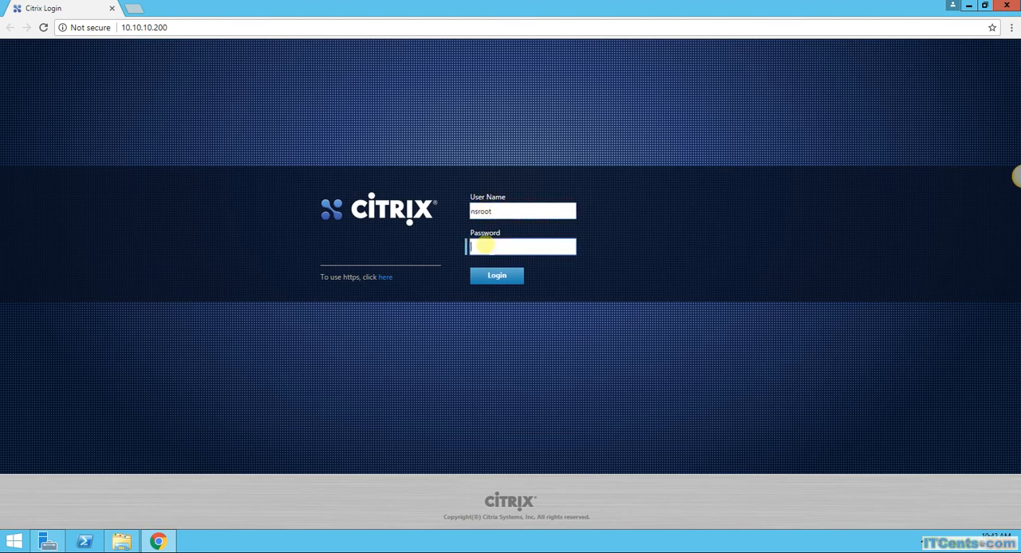
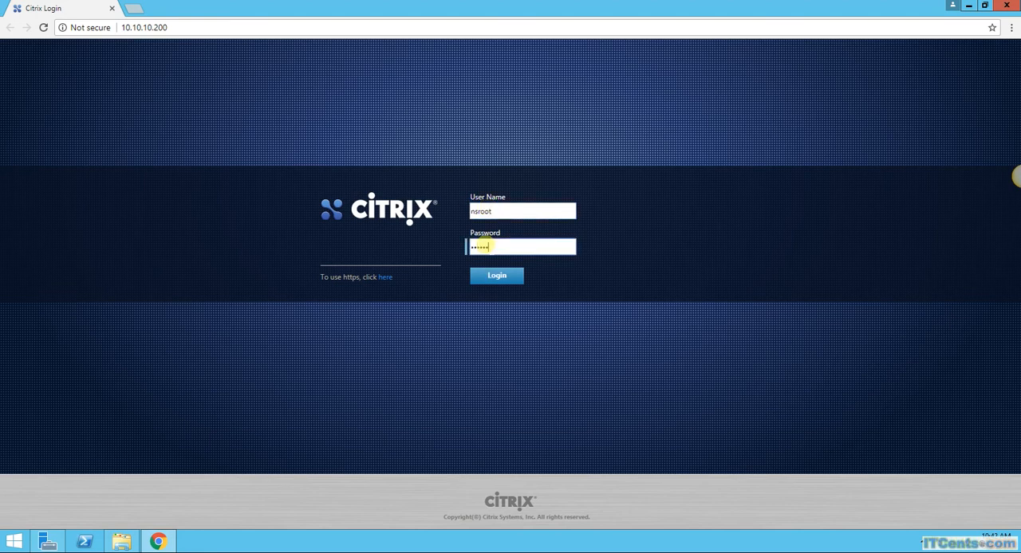
{"action": "left_click", "coordinate": [496, 275]}
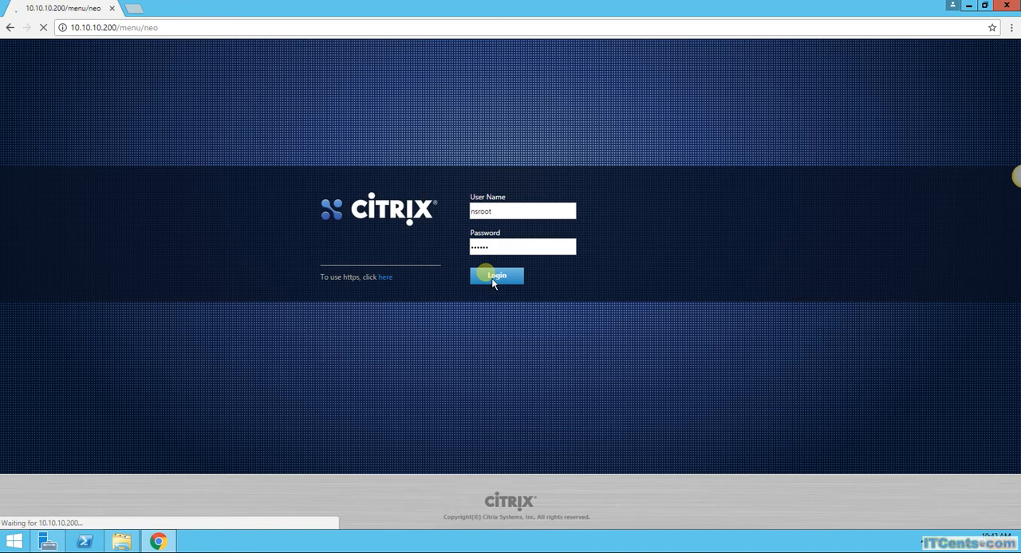
{"action": "left_click", "coordinate": [496, 275]}
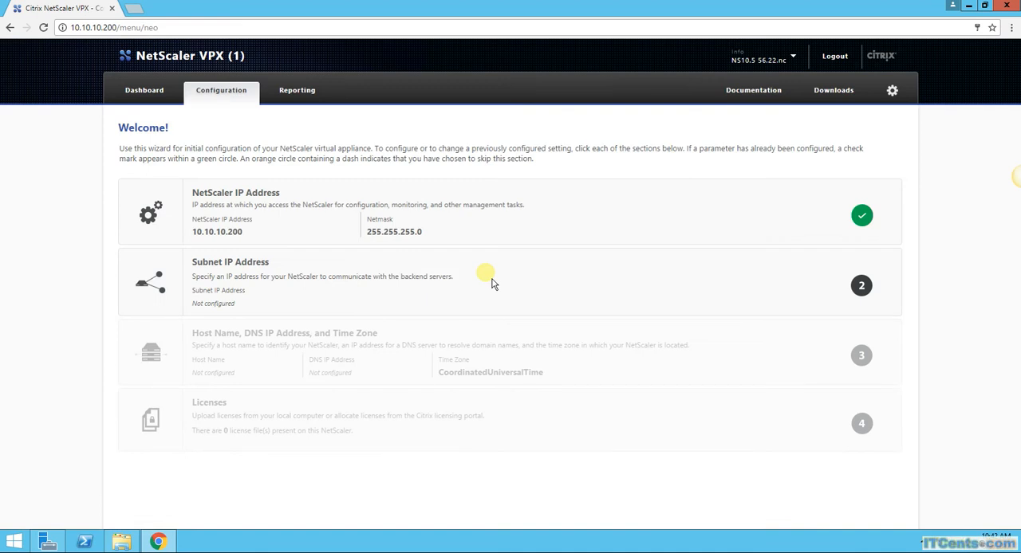
{"action": "mouse_move", "coordinate": [164, 86]}
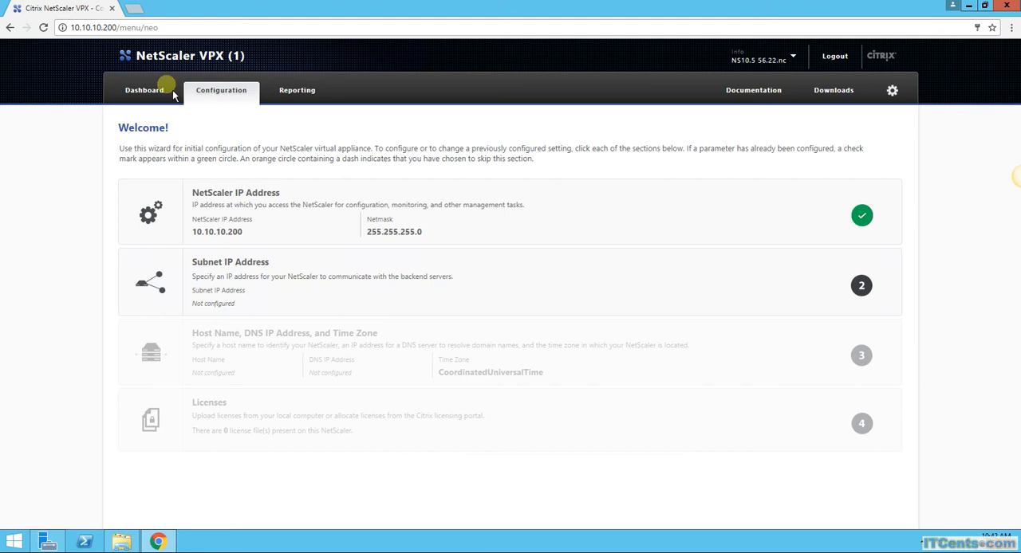
{"action": "mouse_move", "coordinate": [237, 58]}
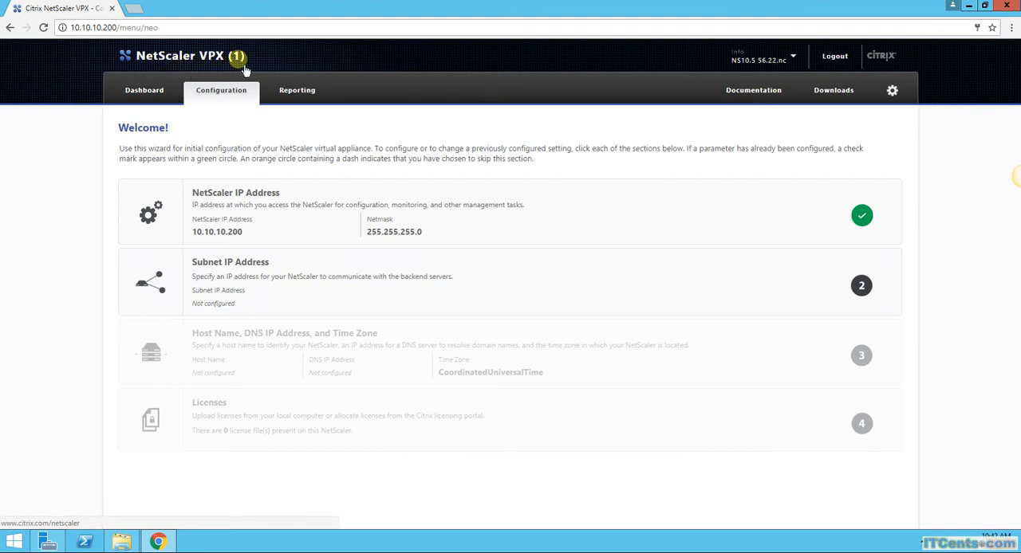
{"action": "mouse_move", "coordinate": [243, 72]}
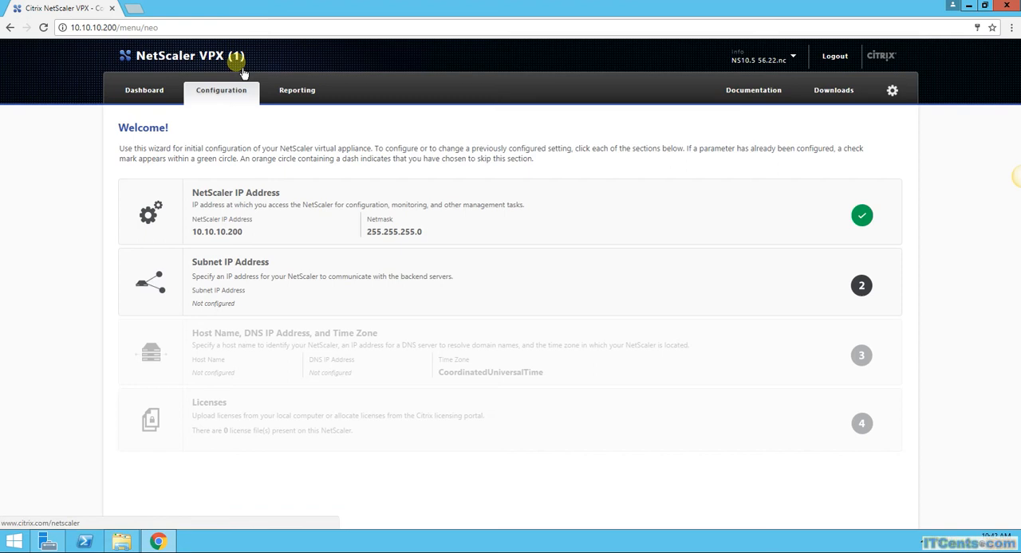
{"action": "mouse_move", "coordinate": [218, 209]}
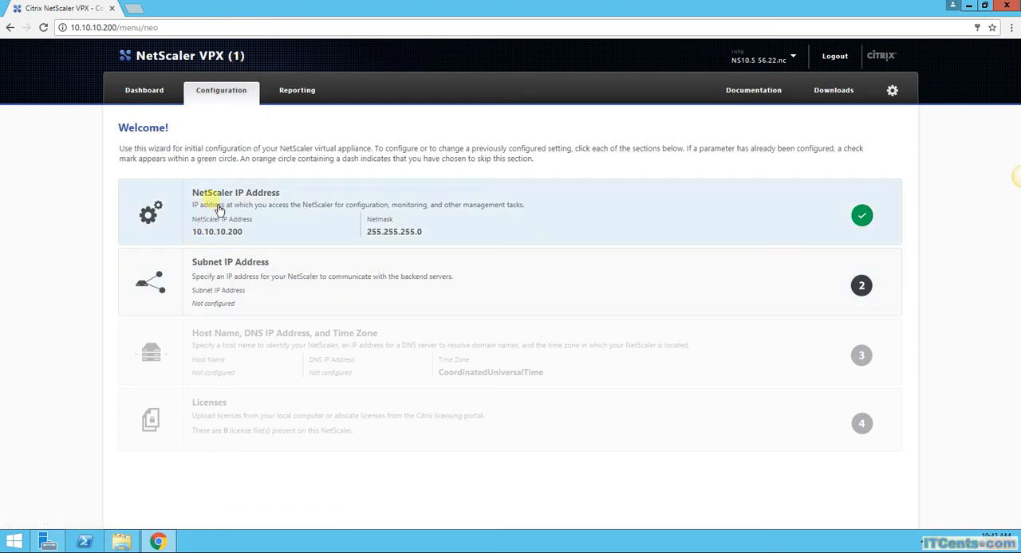
{"action": "mouse_move", "coordinate": [365, 247]}
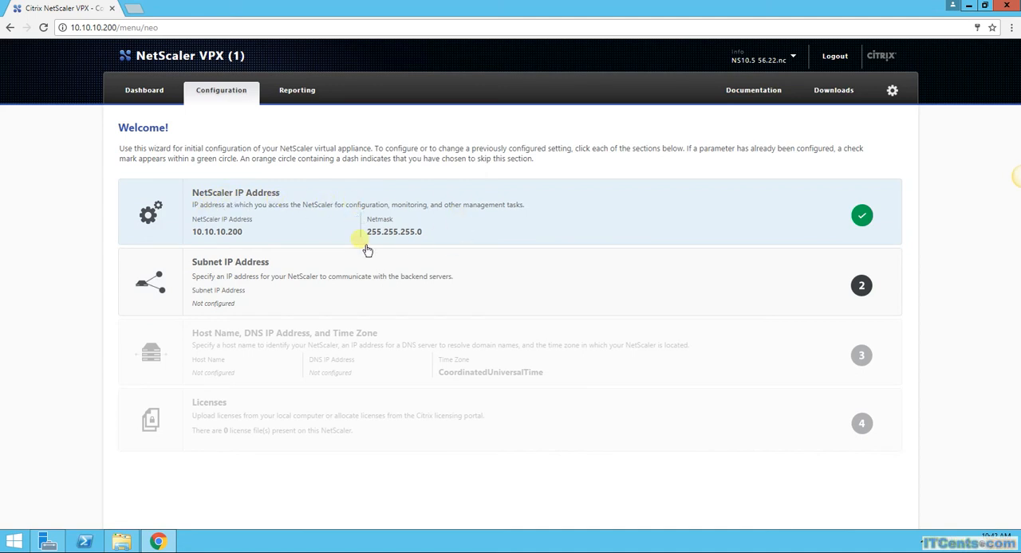
{"action": "mouse_move", "coordinate": [260, 262]}
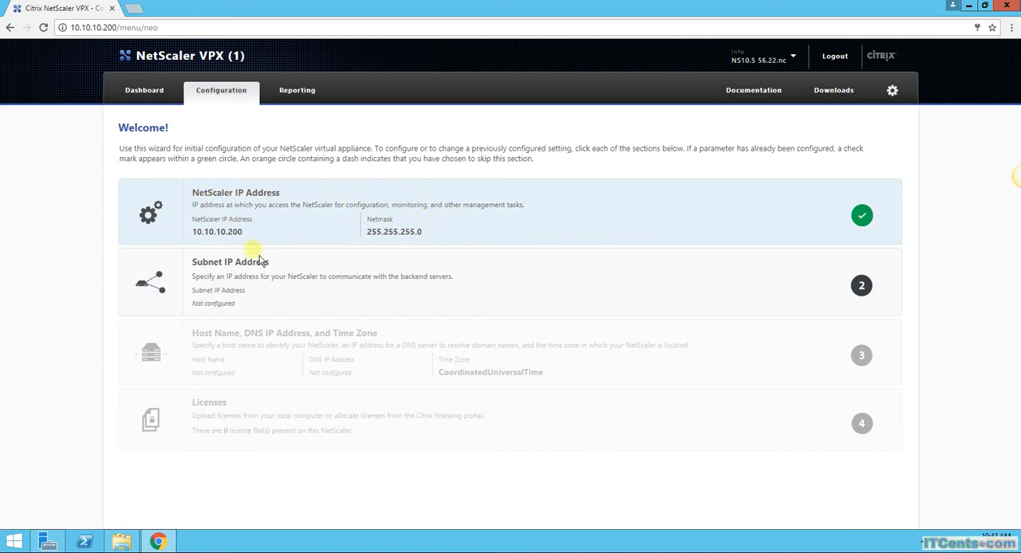
{"action": "mouse_move", "coordinate": [242, 252]}
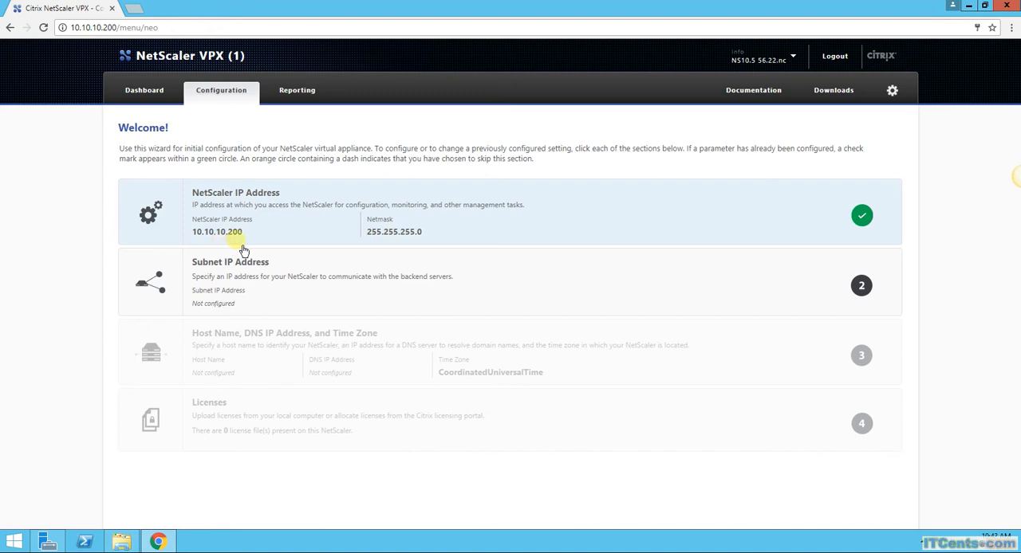
{"action": "mouse_move", "coordinate": [265, 251]}
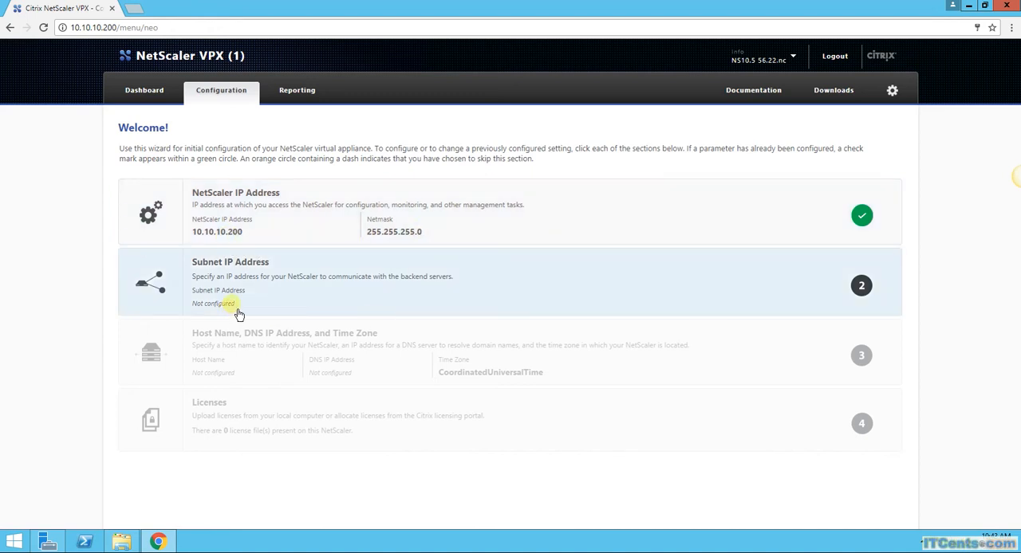
{"action": "mouse_move", "coordinate": [302, 309]}
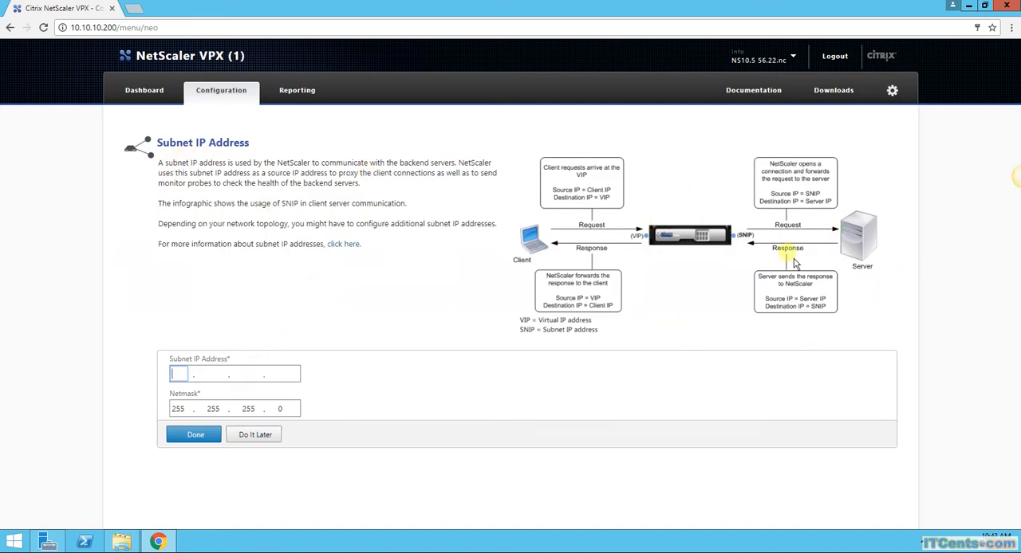
{"action": "mouse_move", "coordinate": [750, 245]}
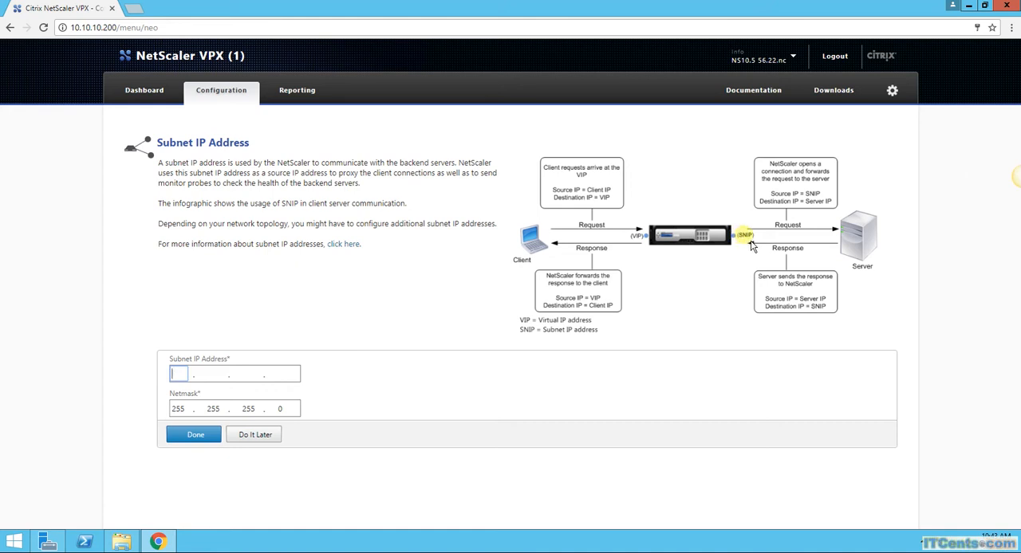
{"action": "mouse_move", "coordinate": [869, 257]}
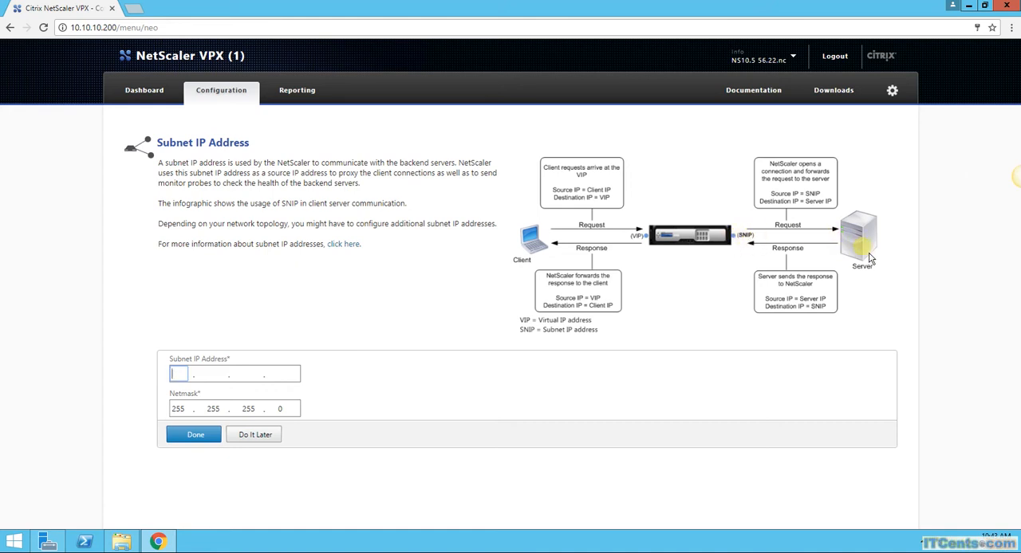
{"action": "mouse_move", "coordinate": [732, 254]}
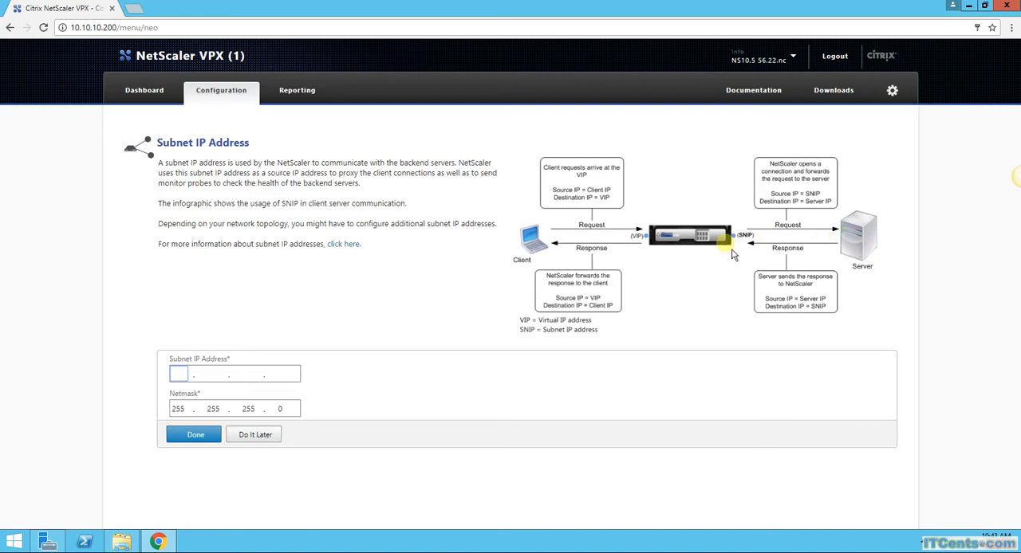
{"action": "mouse_move", "coordinate": [867, 248]}
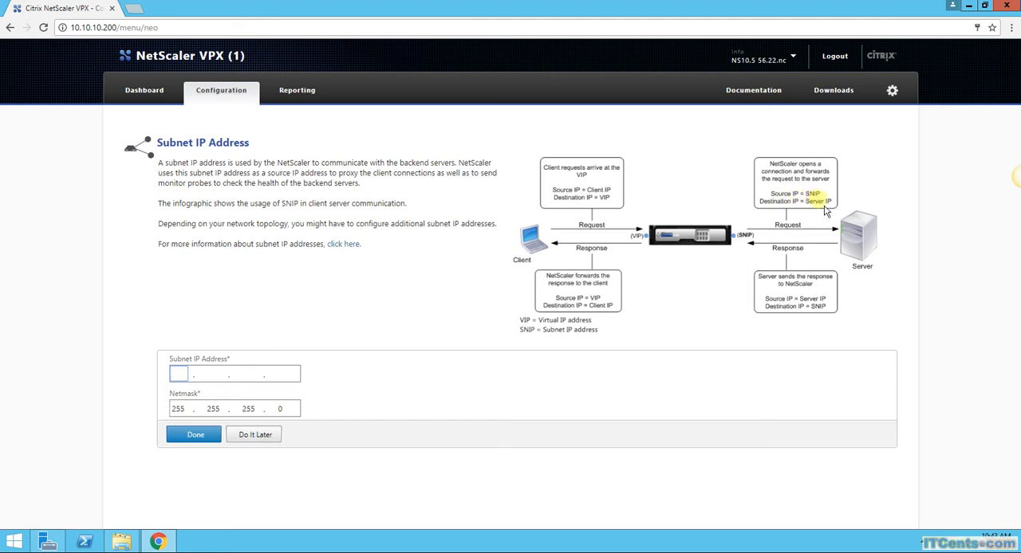
{"action": "mouse_move", "coordinate": [861, 255]}
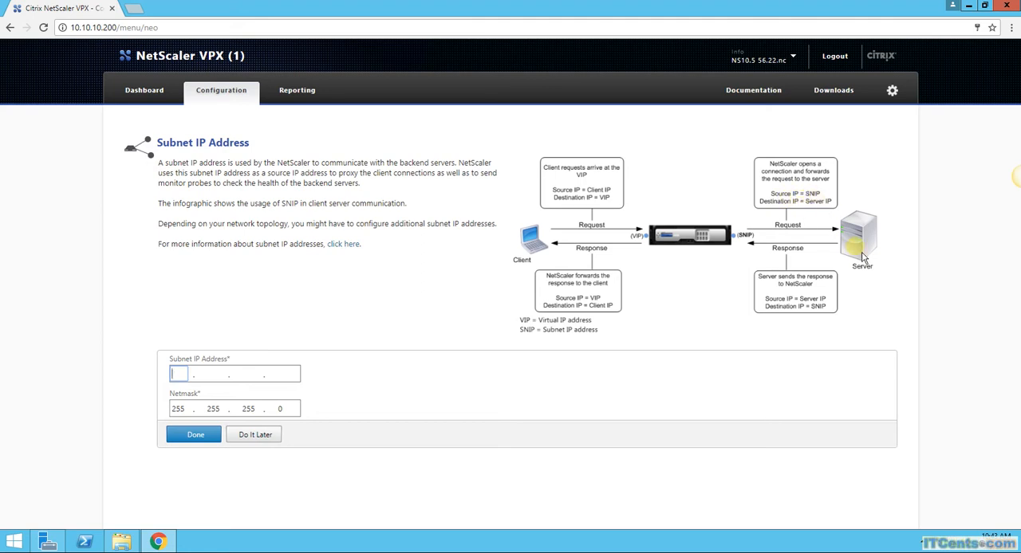
{"action": "mouse_move", "coordinate": [818, 299]}
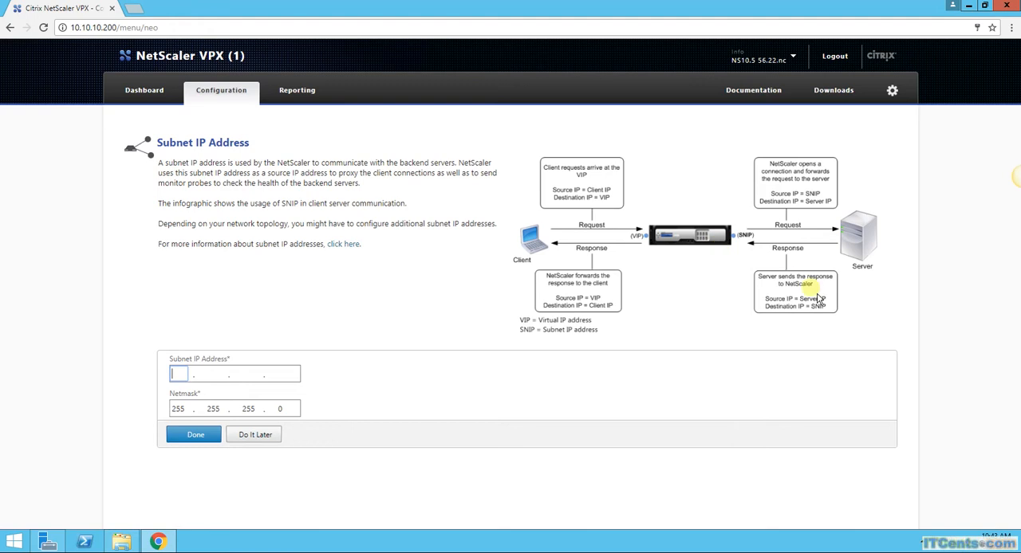
{"action": "mouse_move", "coordinate": [866, 261]}
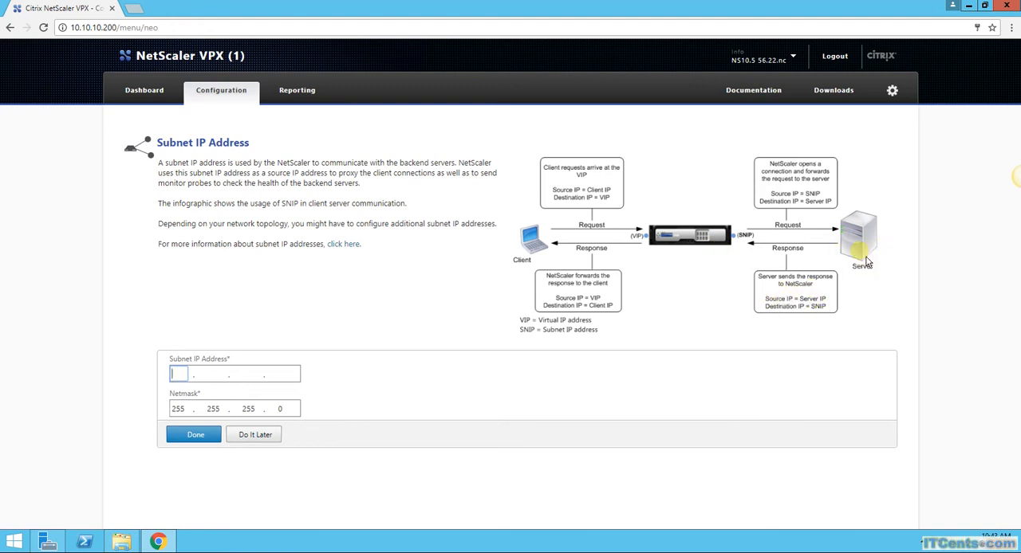
{"action": "mouse_move", "coordinate": [672, 252]}
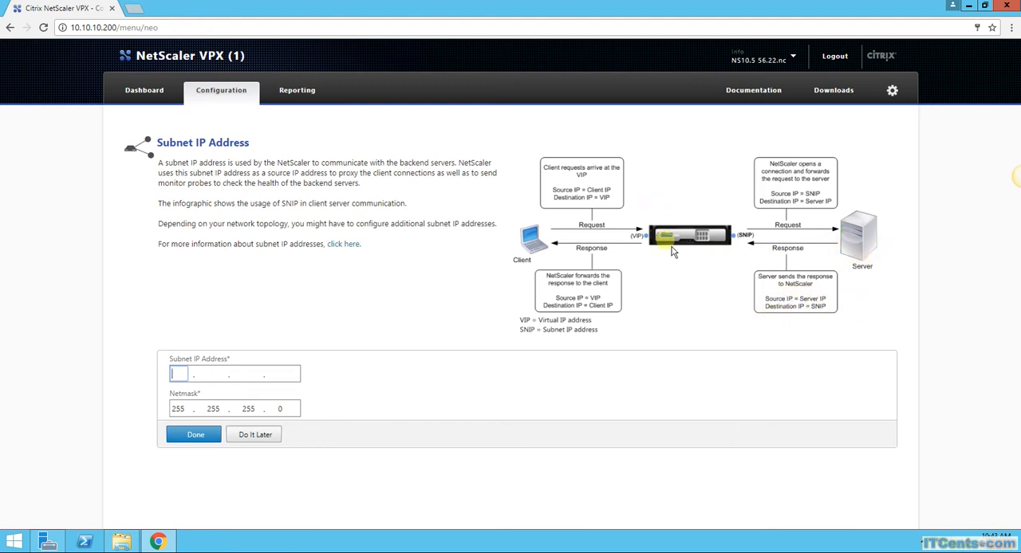
{"action": "mouse_move", "coordinate": [591, 258]}
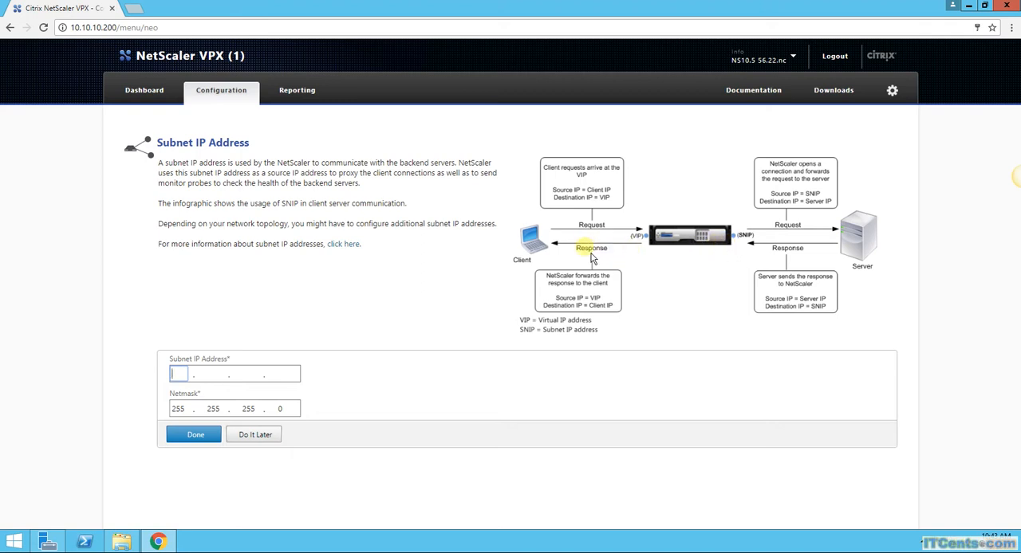
{"action": "mouse_move", "coordinate": [576, 311]}
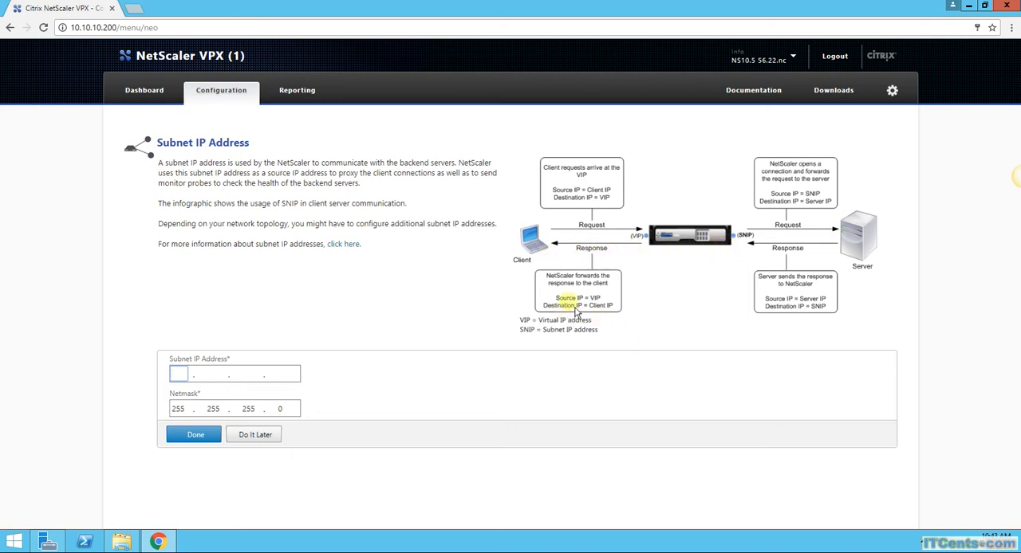
{"action": "mouse_move", "coordinate": [506, 225]}
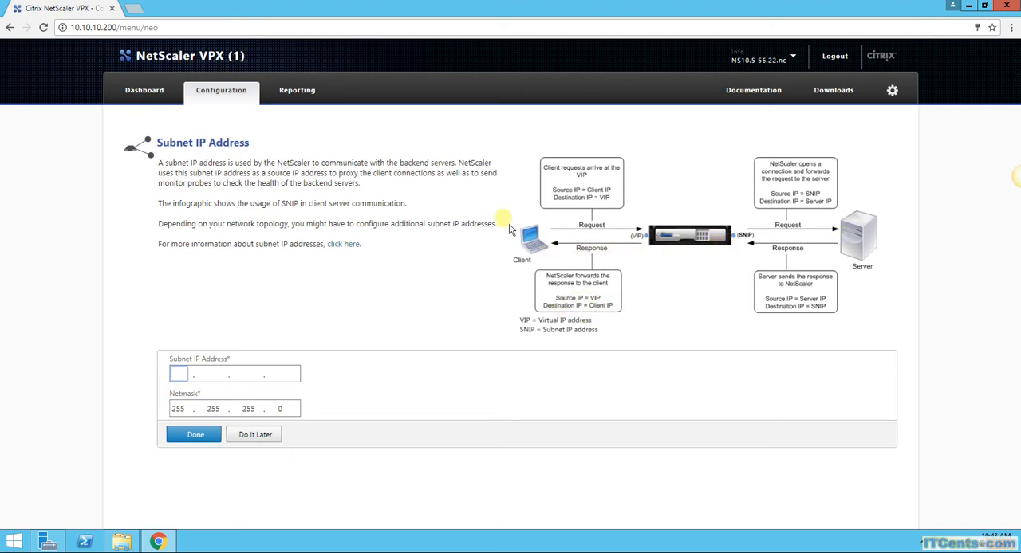
{"action": "mouse_move", "coordinate": [687, 261]}
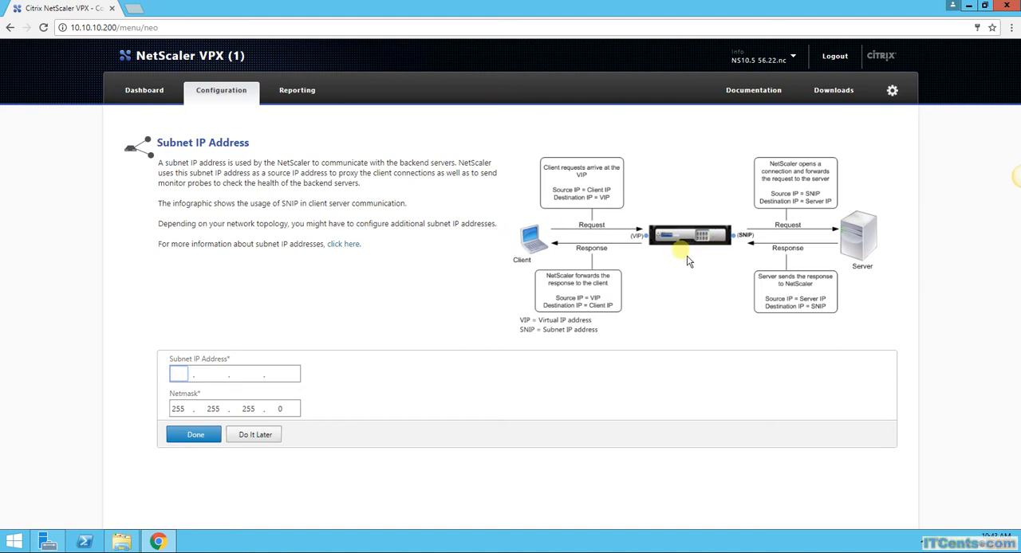
Enter subnet IP 10.10.10.210 with netmask 255.255.255.0 and save it.
{"action": "left_click", "coordinate": [178, 374]}
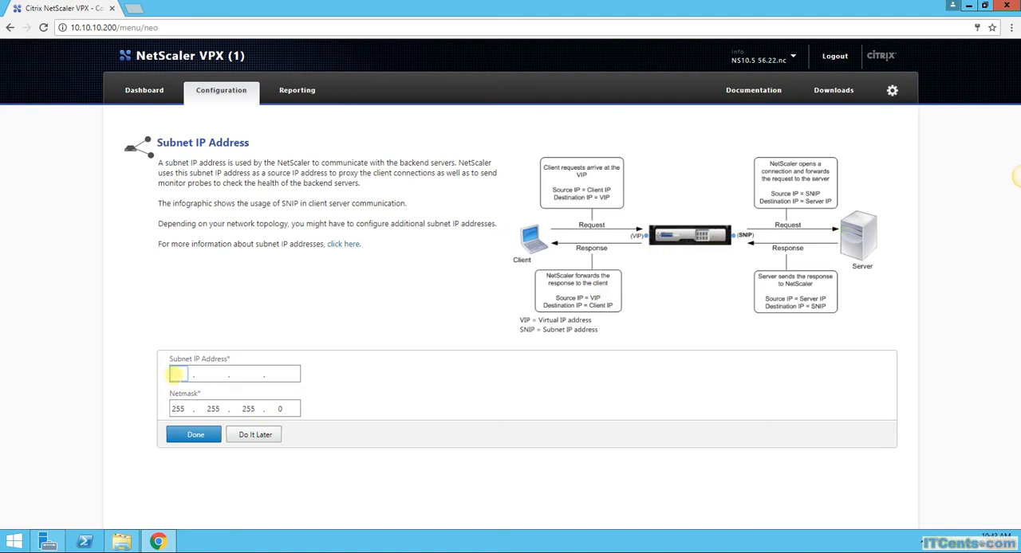
{"action": "type", "text": "1"}
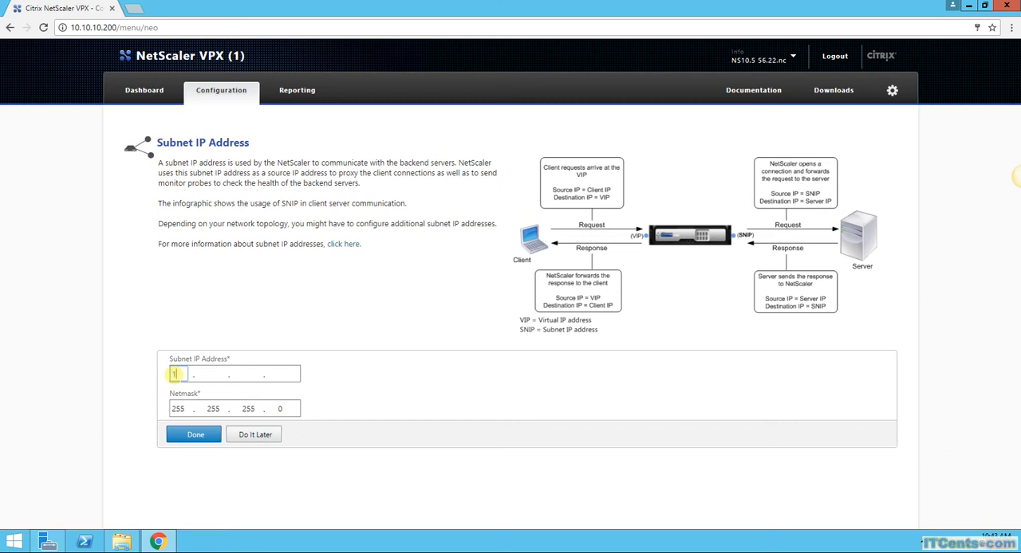
{"action": "type", "text": "0"}
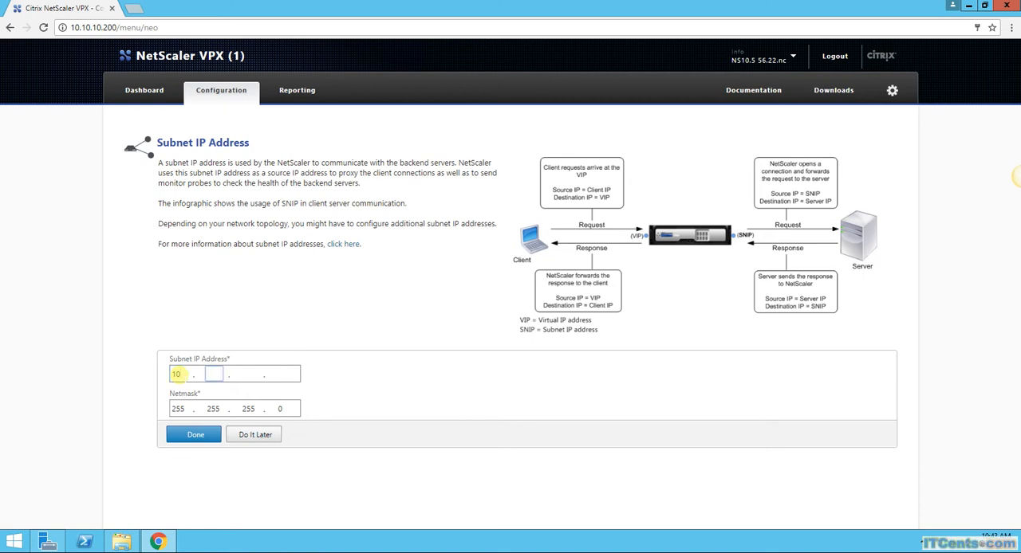
{"action": "type", "text": "10."}
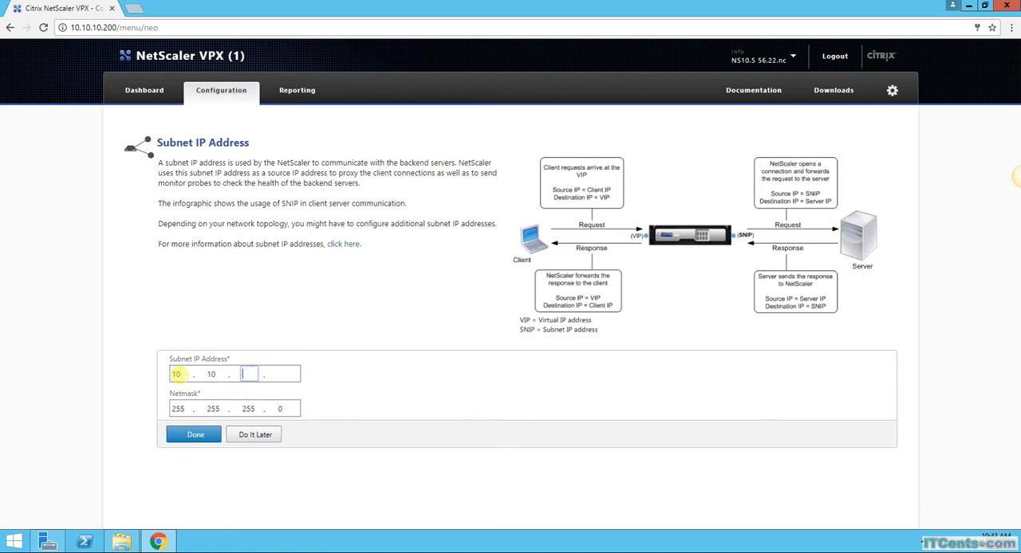
{"action": "type", "text": "10"}
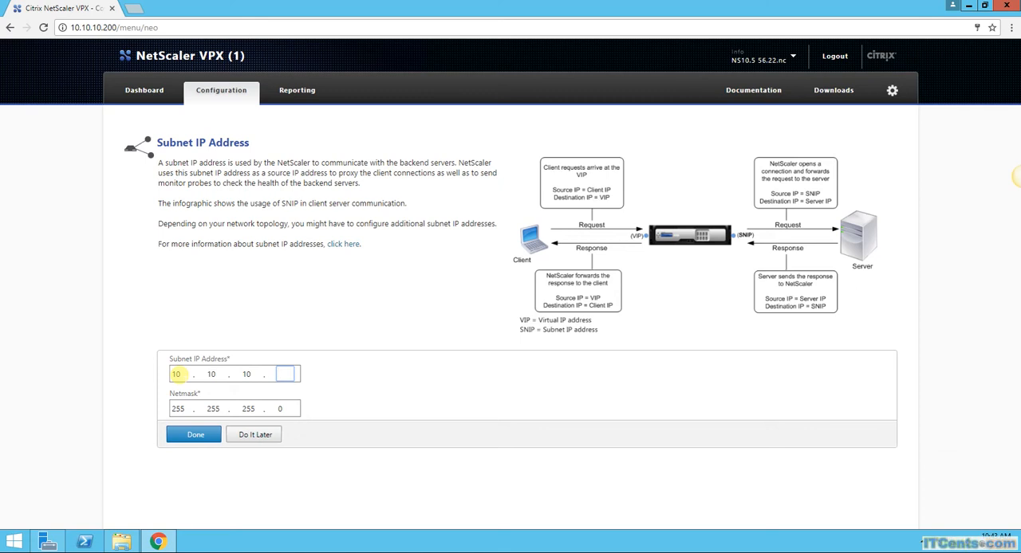
{"action": "type", "text": "210"}
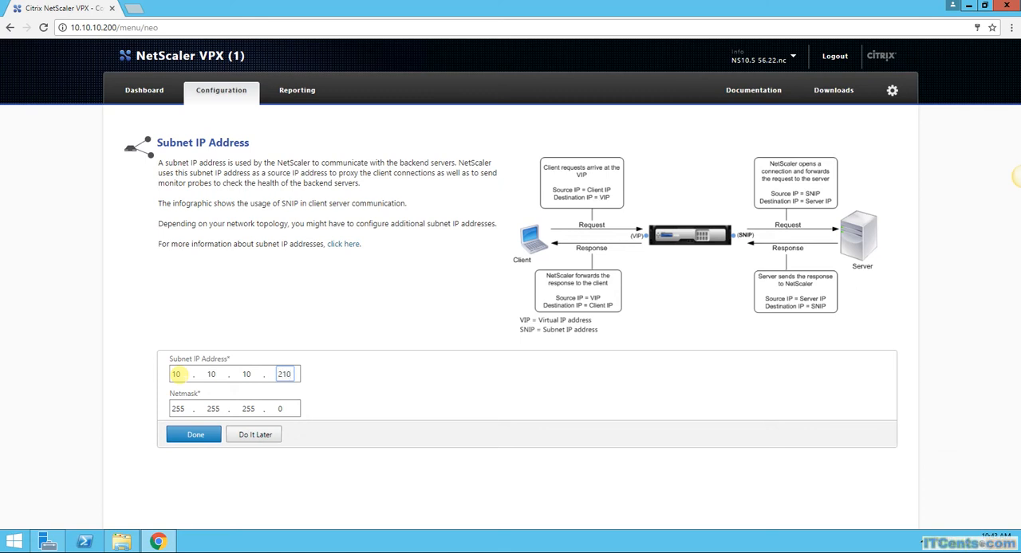
{"action": "left_click", "coordinate": [194, 434]}
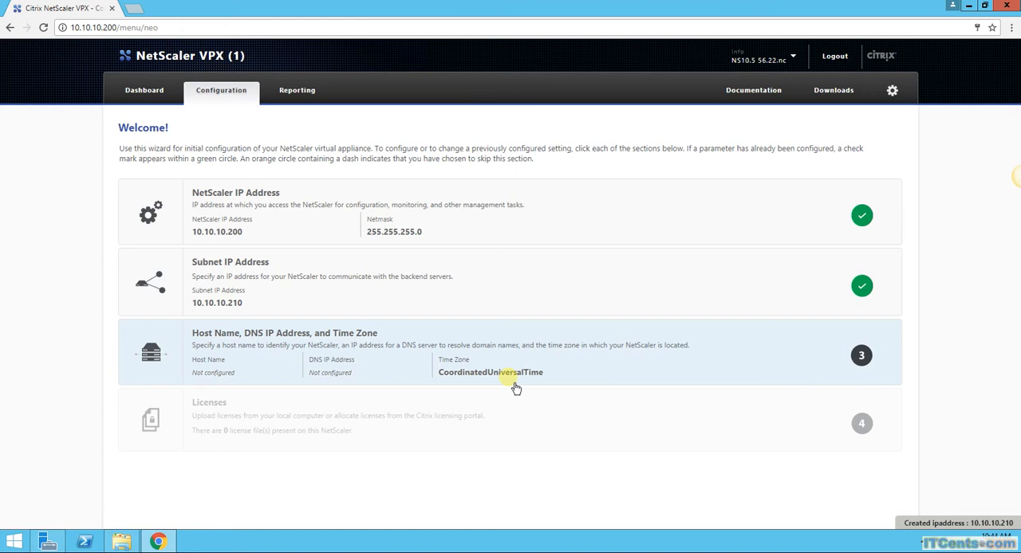
{"action": "mouse_move", "coordinate": [231, 371]}
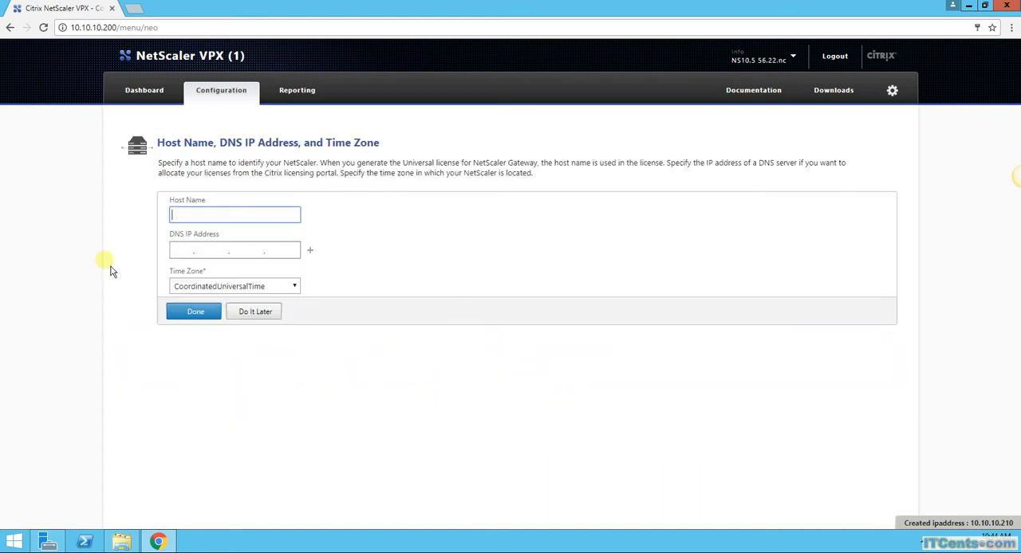
Enter host name NS1 and DNS server IP 10.10.10.100.
{"action": "type", "text": "N"}
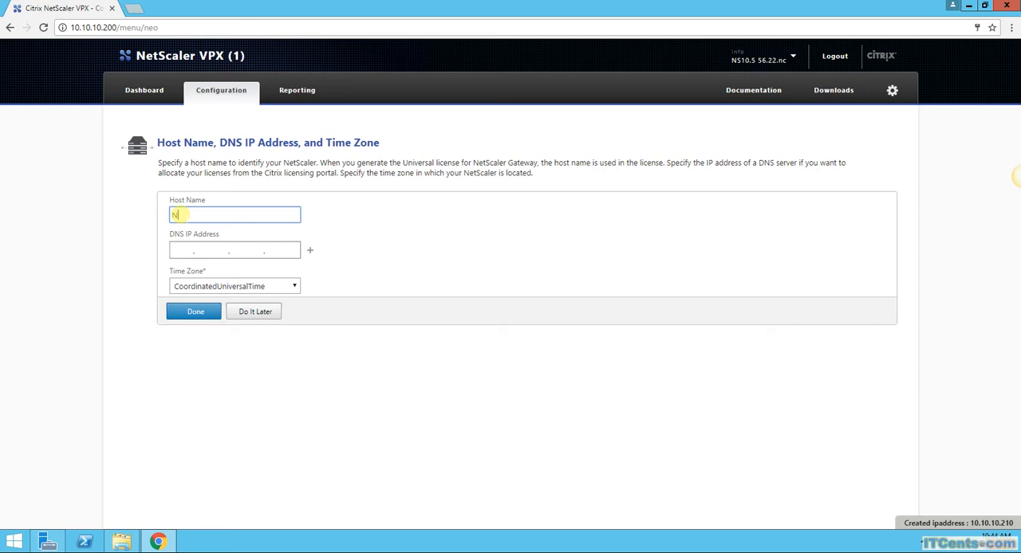
{"action": "type", "text": "S1"}
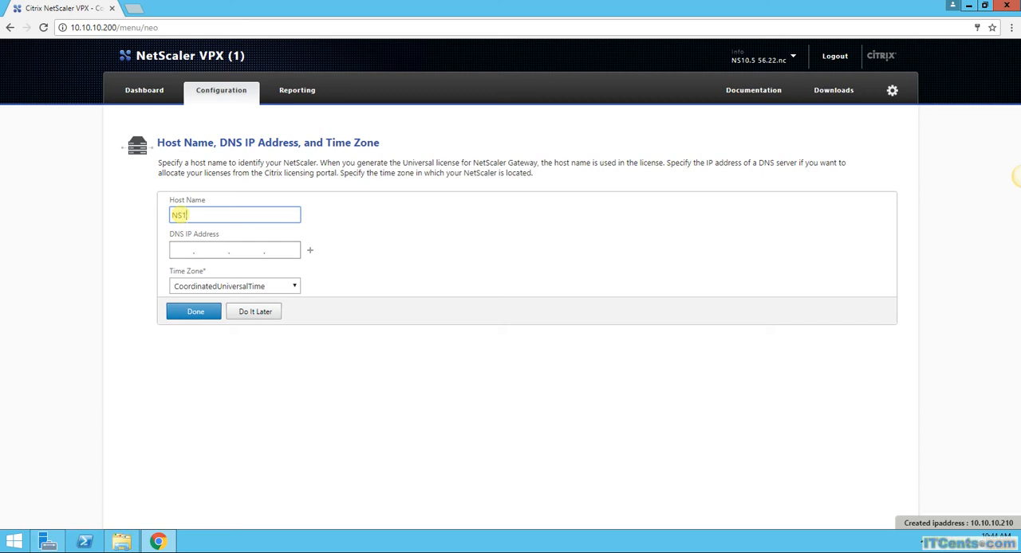
{"action": "left_click", "coordinate": [183, 250]}
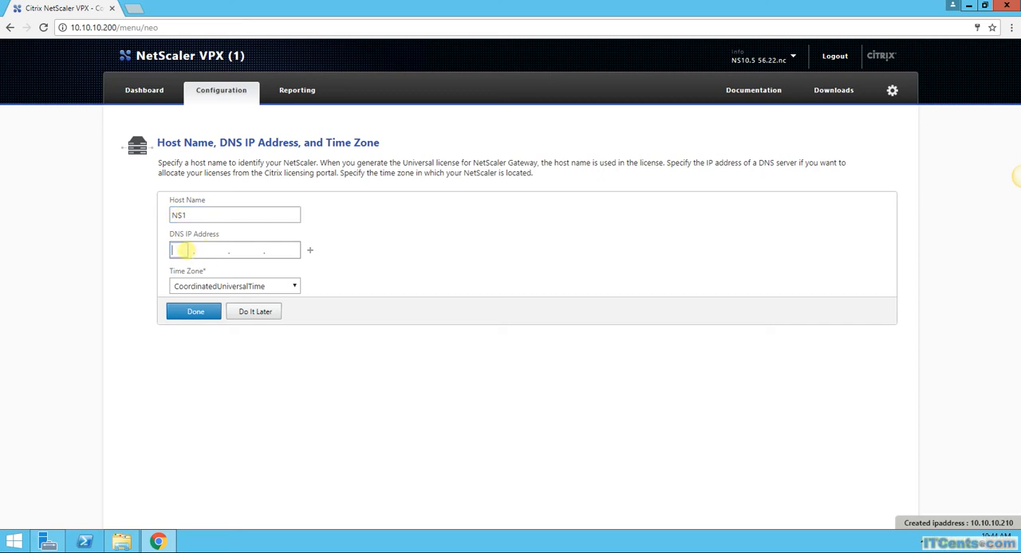
{"action": "type", "text": "10"}
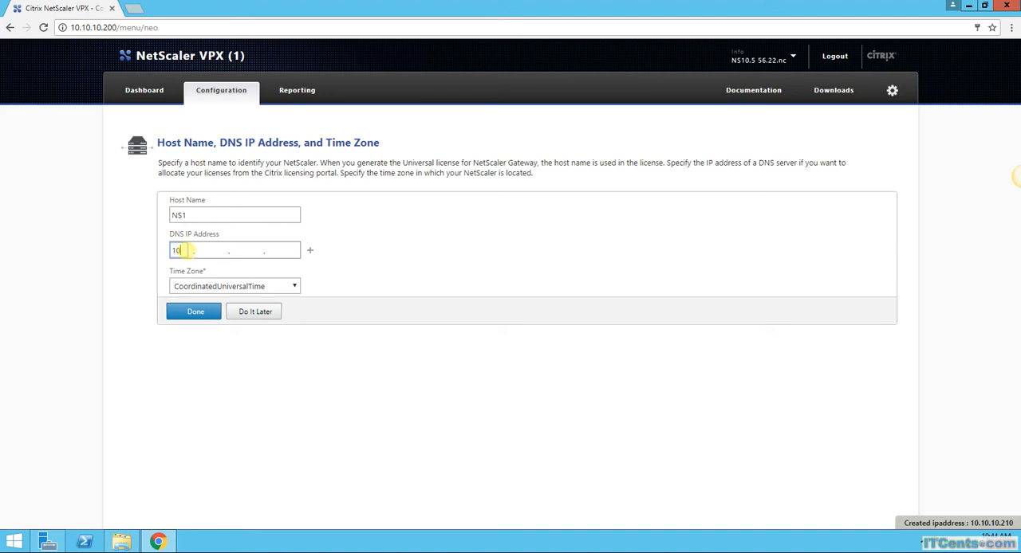
{"action": "type", "text": "10."}
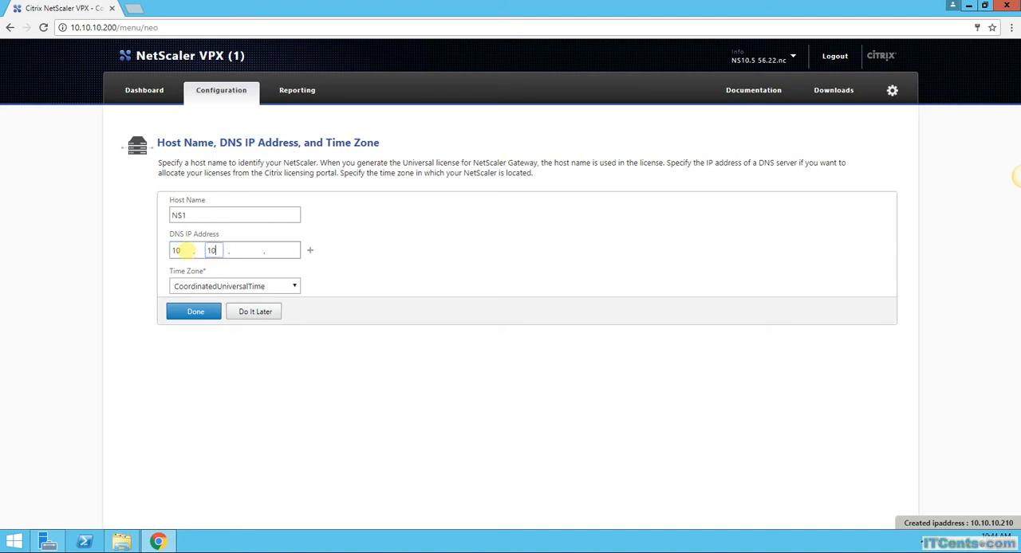
{"action": "left_click", "coordinate": [248, 250]}
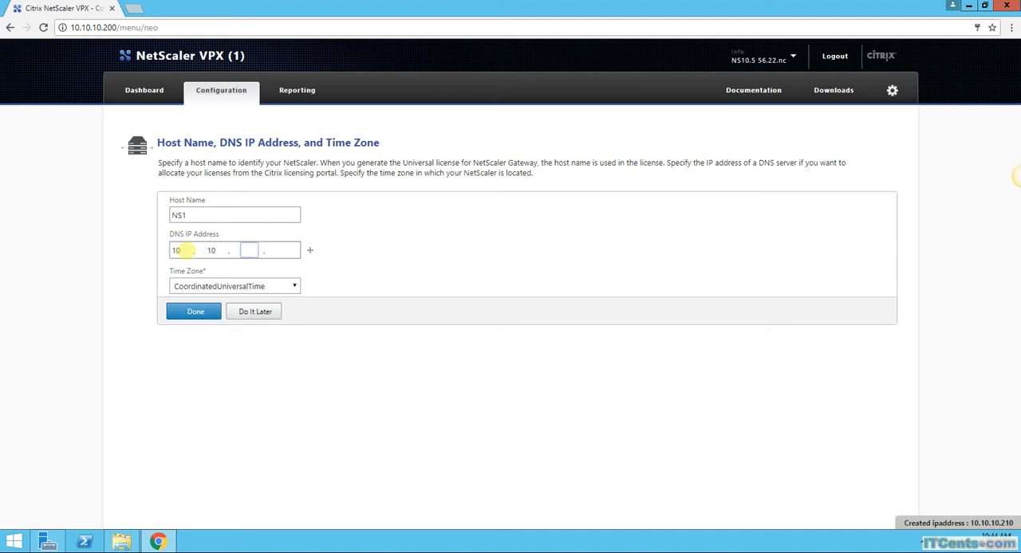
{"action": "type", "text": "100"}
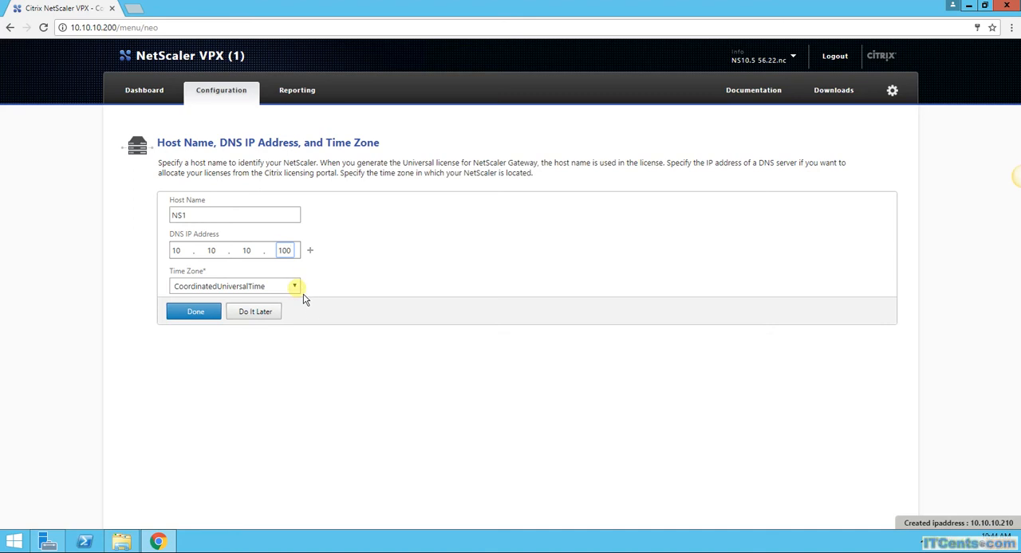
Choose GMT+11:00-EST-Australia/Sydney from the Time Zone dropdown.
{"action": "left_click", "coordinate": [294, 286]}
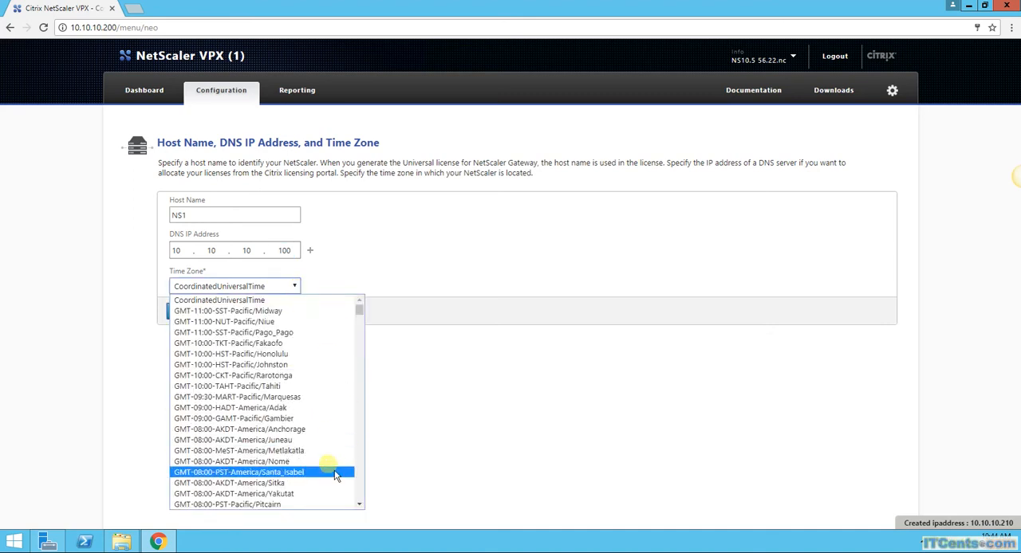
{"action": "scroll", "scroll_direction": "down", "scroll_amount": 3}
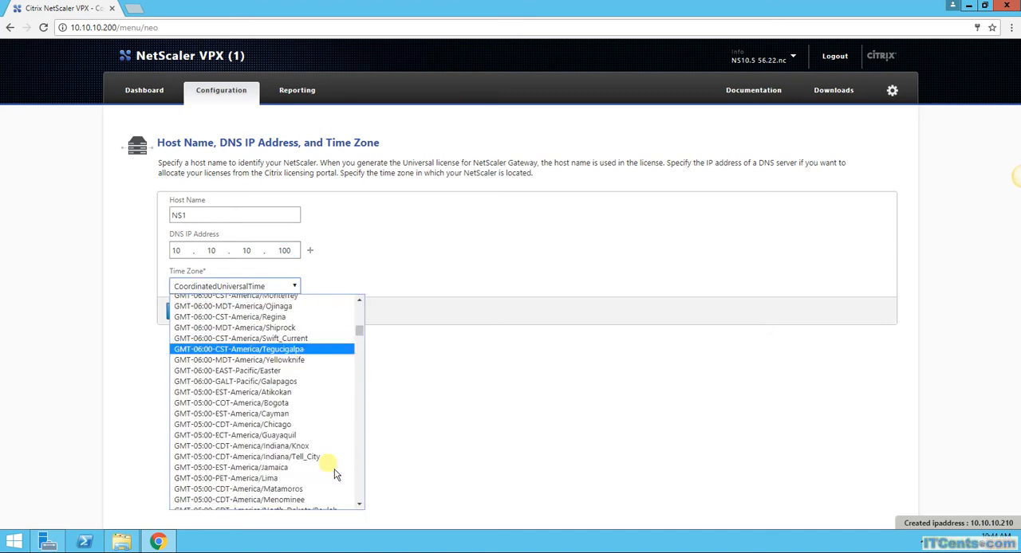
{"action": "scroll", "scroll_direction": "down", "scroll_amount": 3}
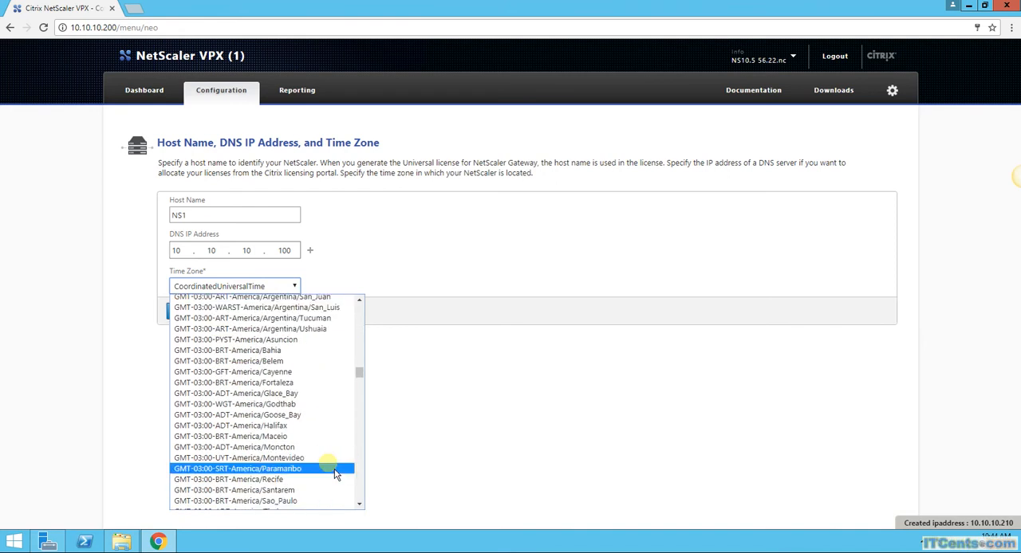
{"action": "scroll", "scroll_direction": "up", "scroll_amount": 3}
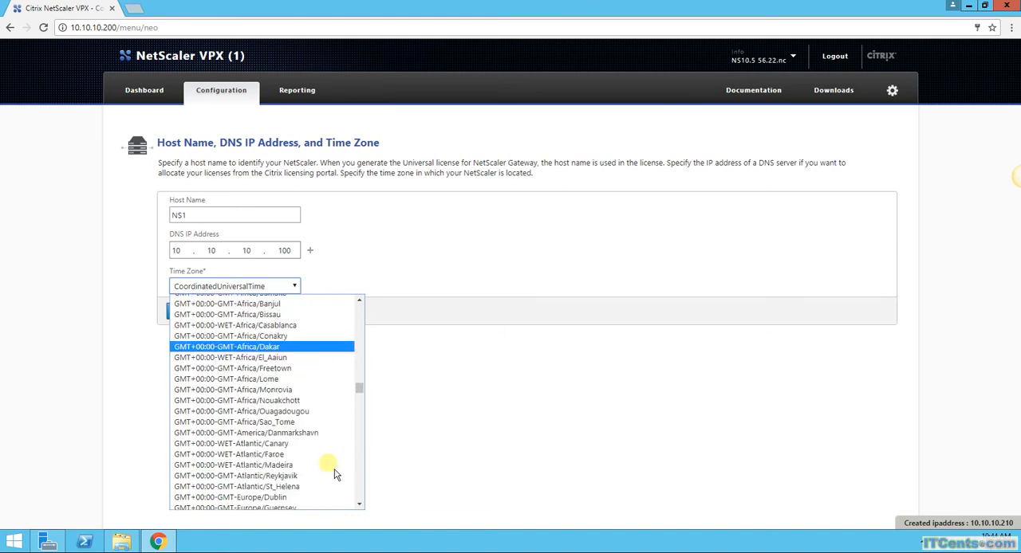
{"action": "scroll", "scroll_direction": "down", "scroll_amount": 3}
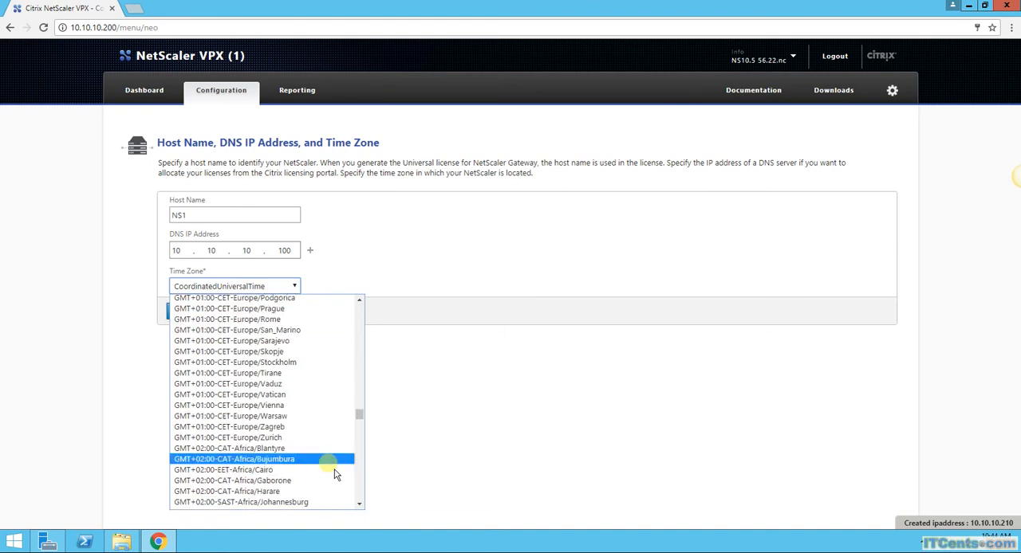
{"action": "scroll", "scroll_direction": "down", "scroll_amount": 3}
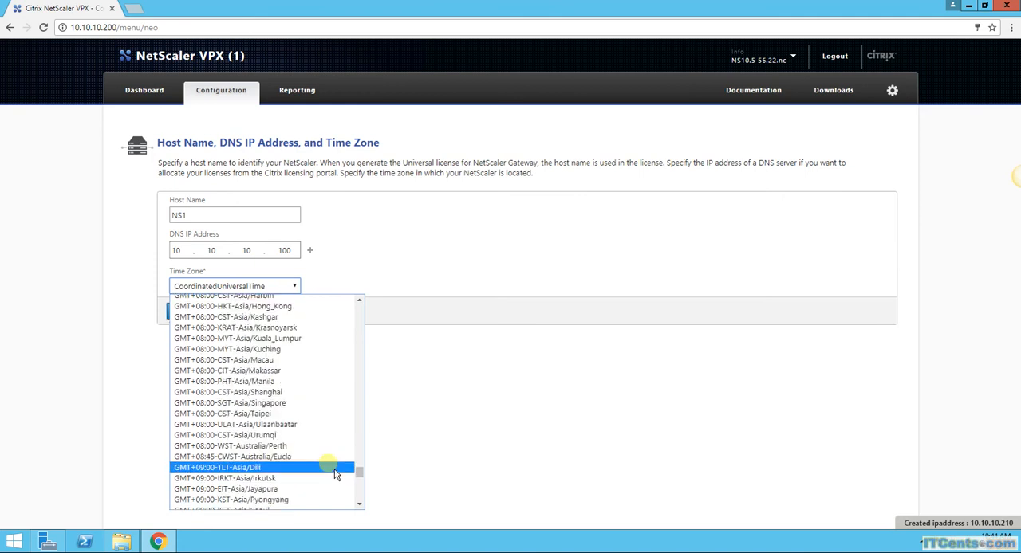
{"action": "scroll", "scroll_direction": "down", "scroll_amount": 3}
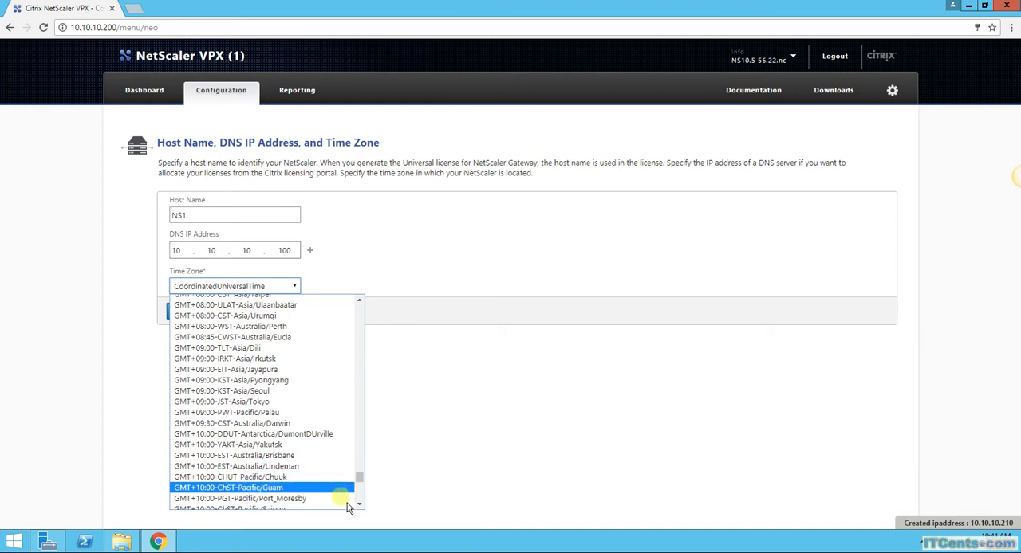
{"action": "scroll", "scroll_direction": "down", "scroll_amount": 3}
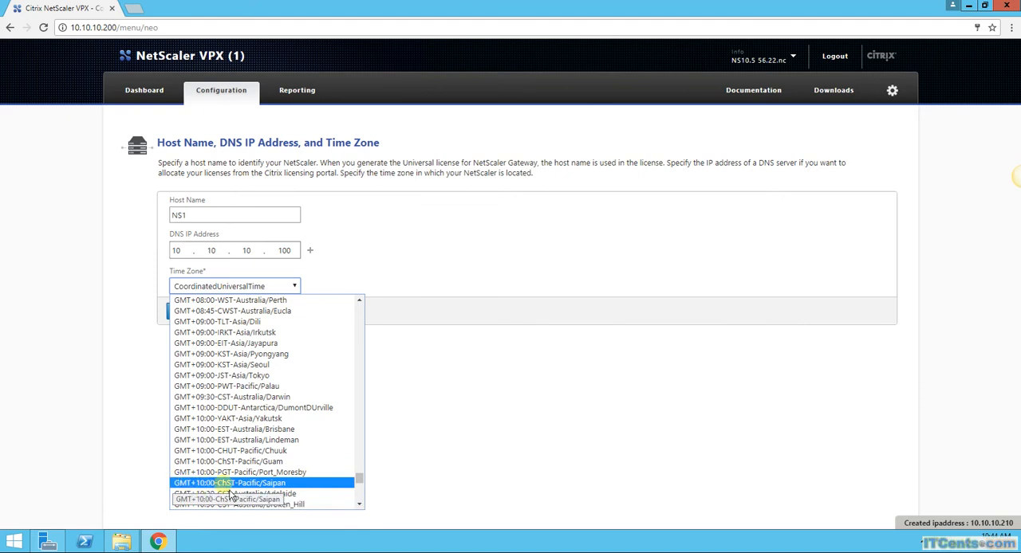
{"action": "mouse_move", "coordinate": [251, 494]}
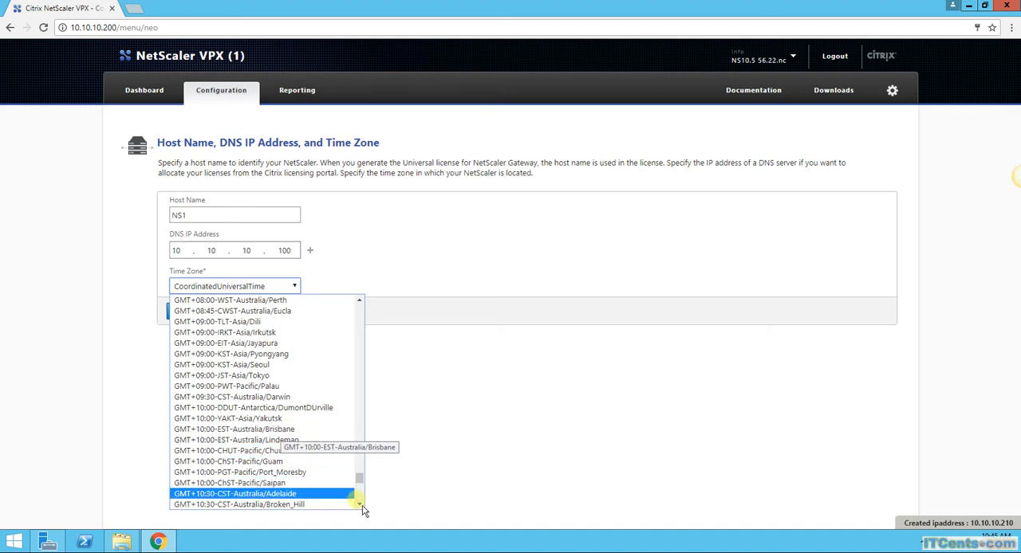
{"action": "scroll", "scroll_direction": "down", "scroll_amount": 3}
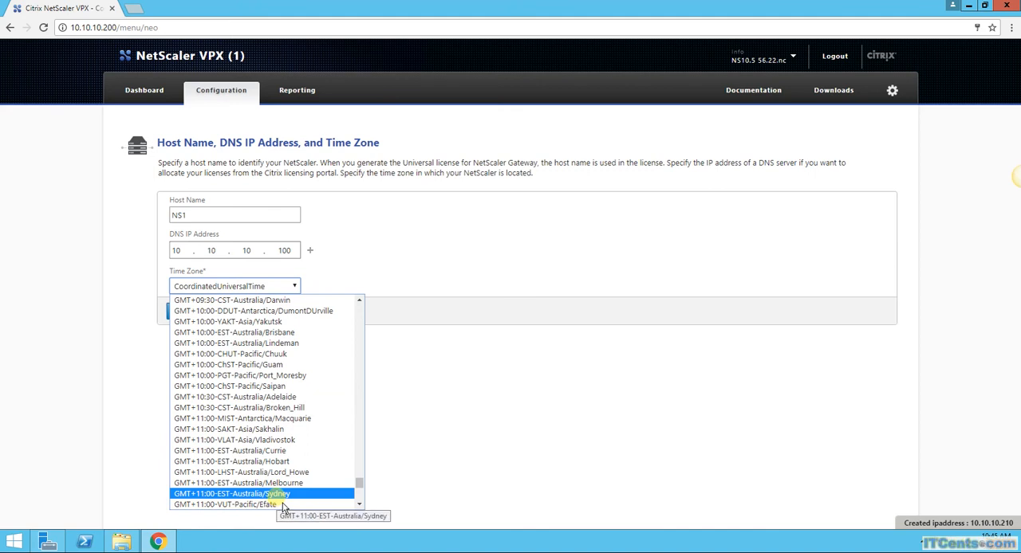
{"action": "left_click", "coordinate": [232, 494]}
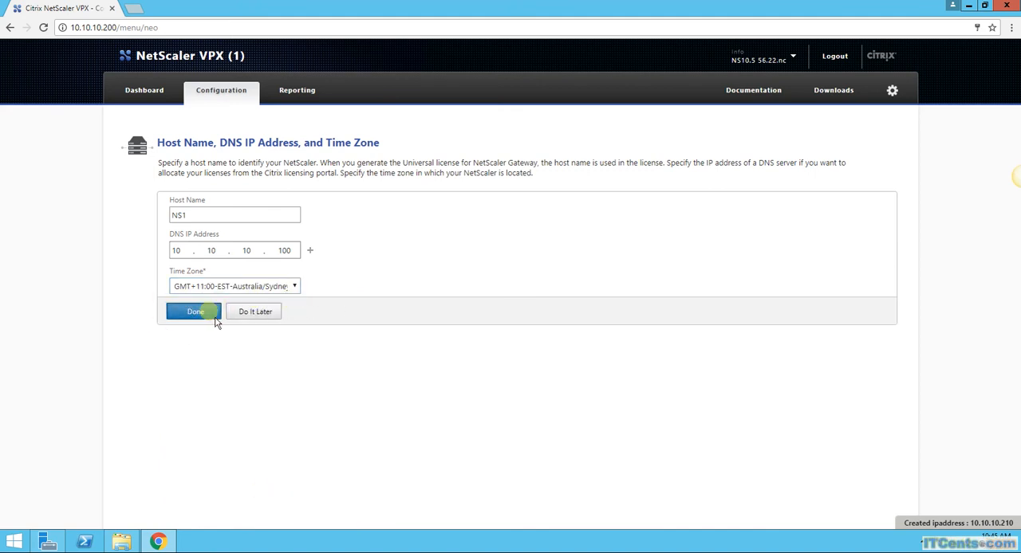
Save the NS1 host name, DNS and time zone settings and confirm an immediate reboot.
{"action": "left_click", "coordinate": [194, 311]}
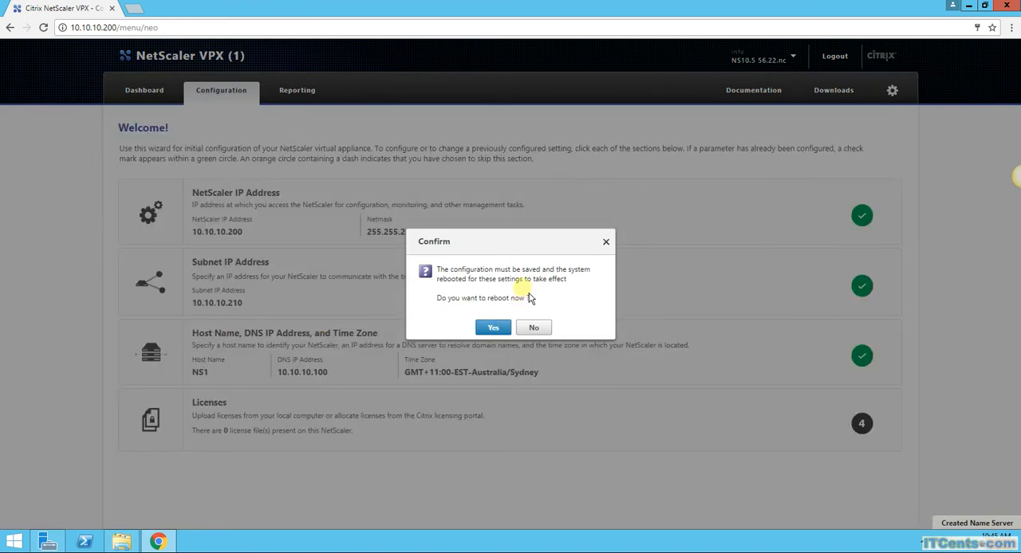
{"action": "mouse_move", "coordinate": [513, 295]}
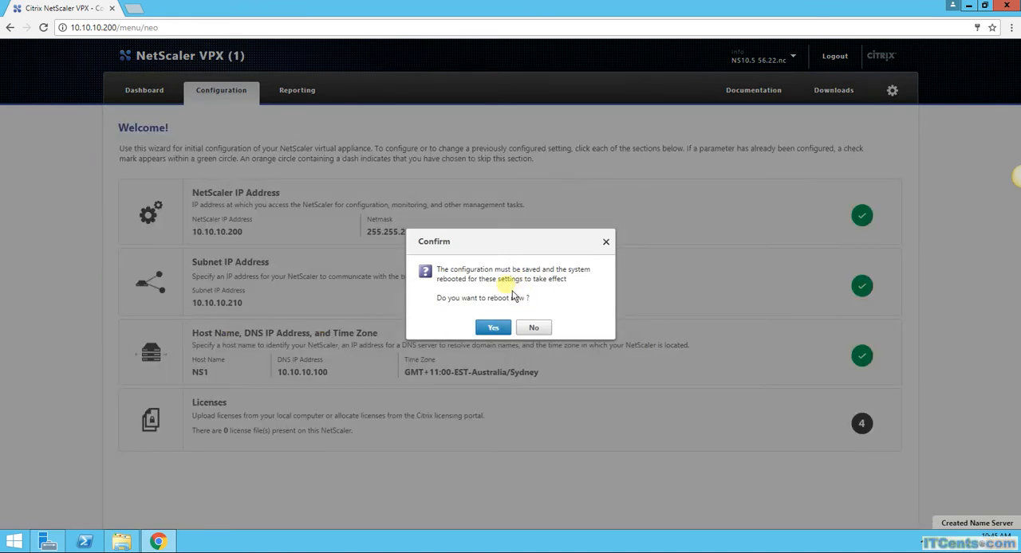
{"action": "mouse_move", "coordinate": [559, 326]}
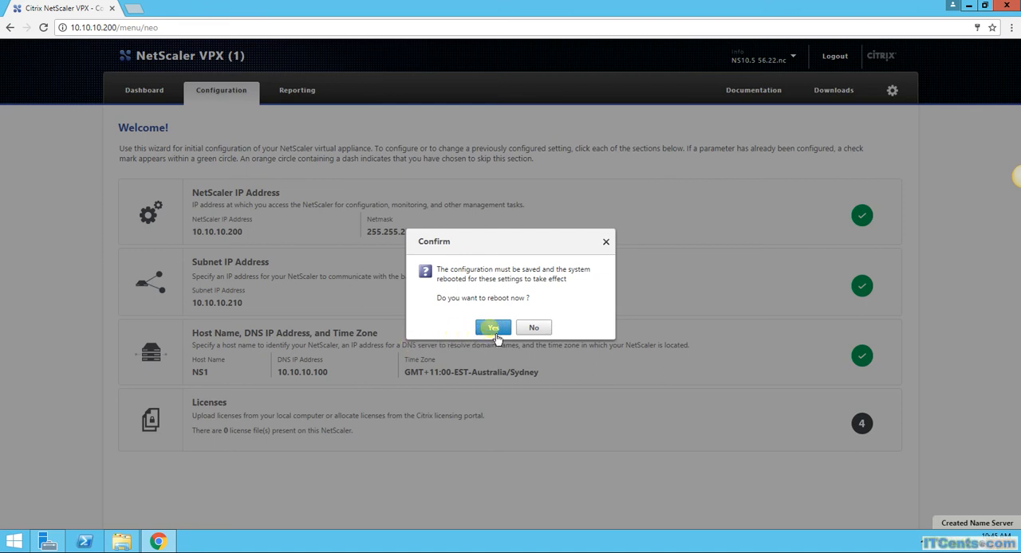
{"action": "left_click", "coordinate": [492, 327]}
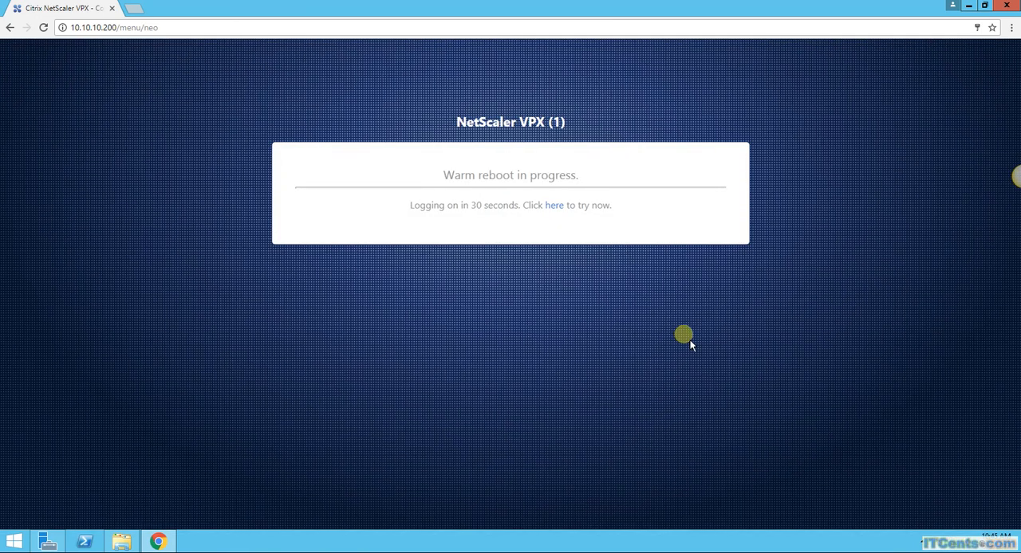
Skip waiting on the warm reboot page and go to the login page.
{"action": "left_click", "coordinate": [554, 205]}
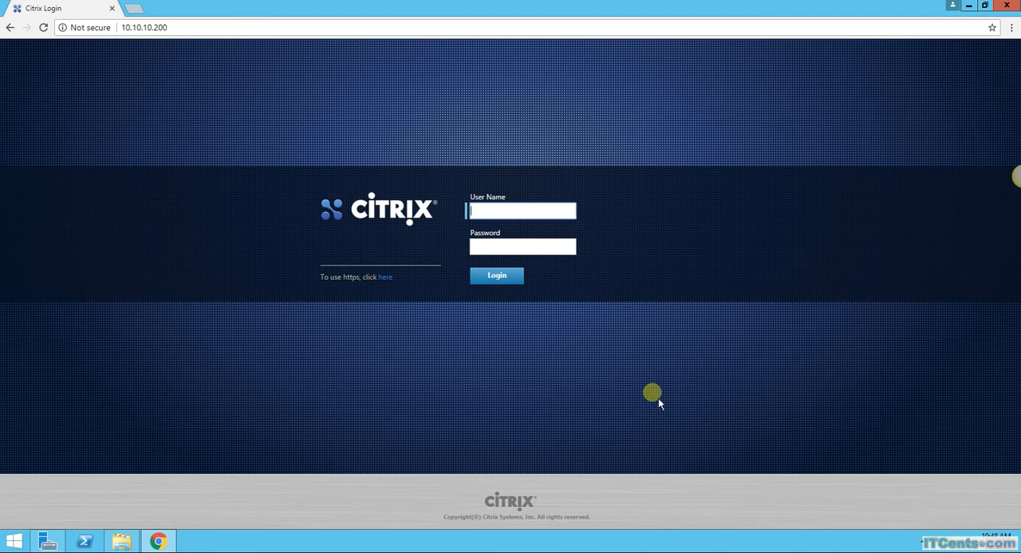
{"action": "mouse_move", "coordinate": [565, 295]}
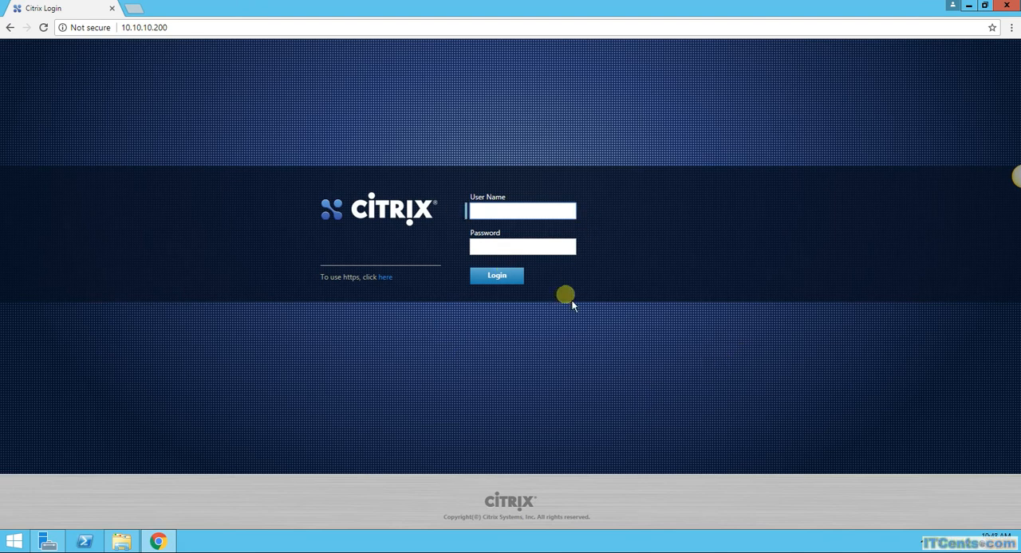
{"action": "mouse_move", "coordinate": [562, 284]}
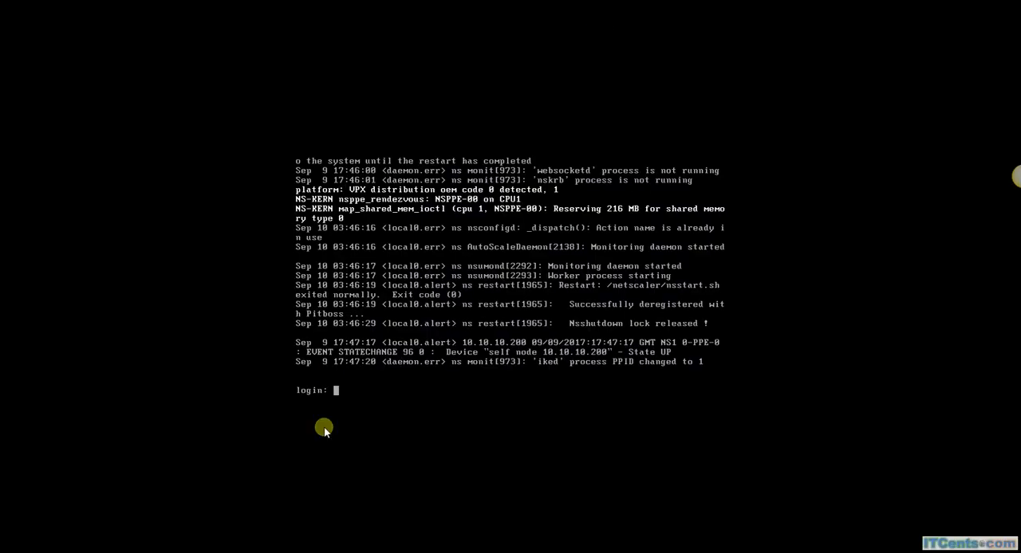
{"action": "mouse_move", "coordinate": [340, 393]}
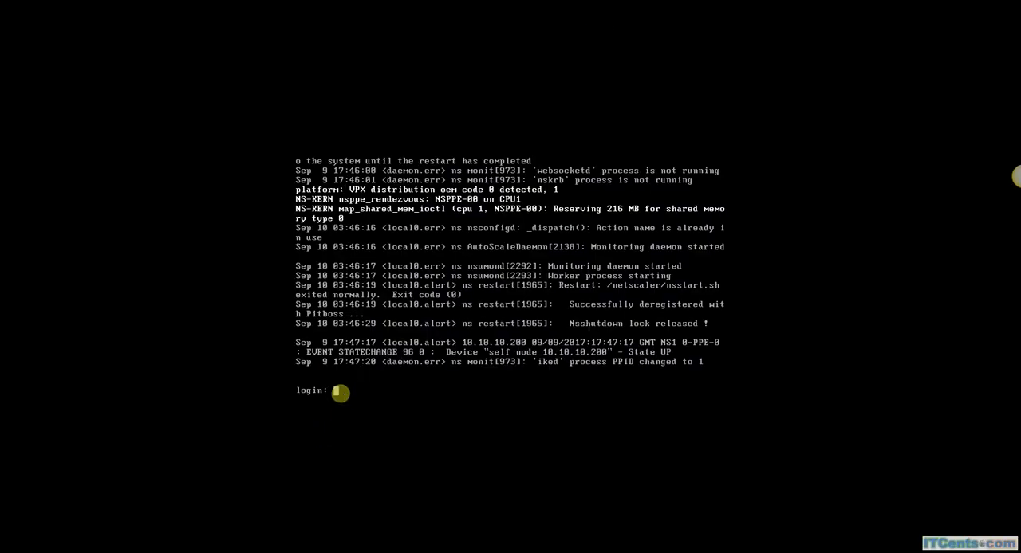
Sign in to the NetScaler console as nsroot.
{"action": "type", "text": "nsroot"}
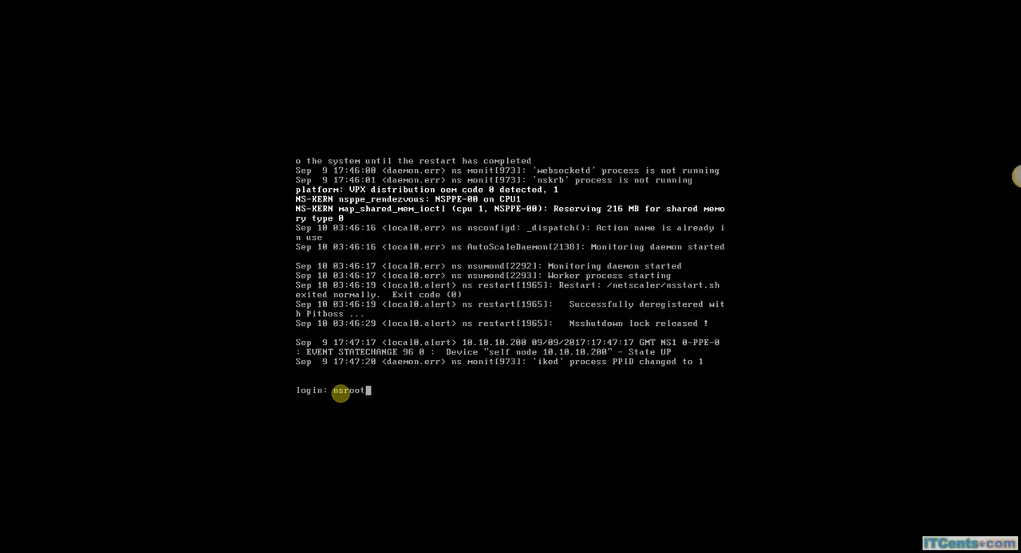
{"action": "key", "text": "Return"}
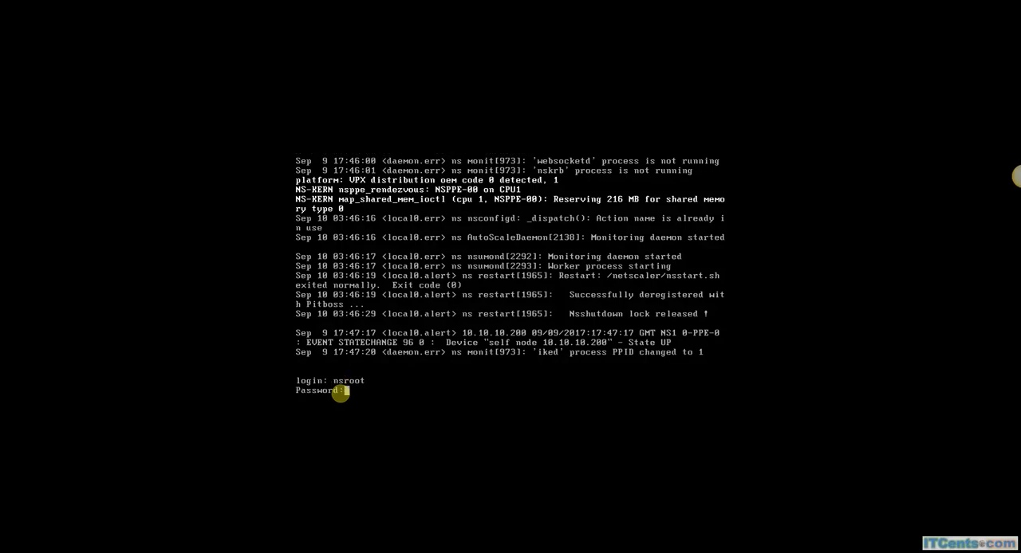
{"action": "key", "text": "Return"}
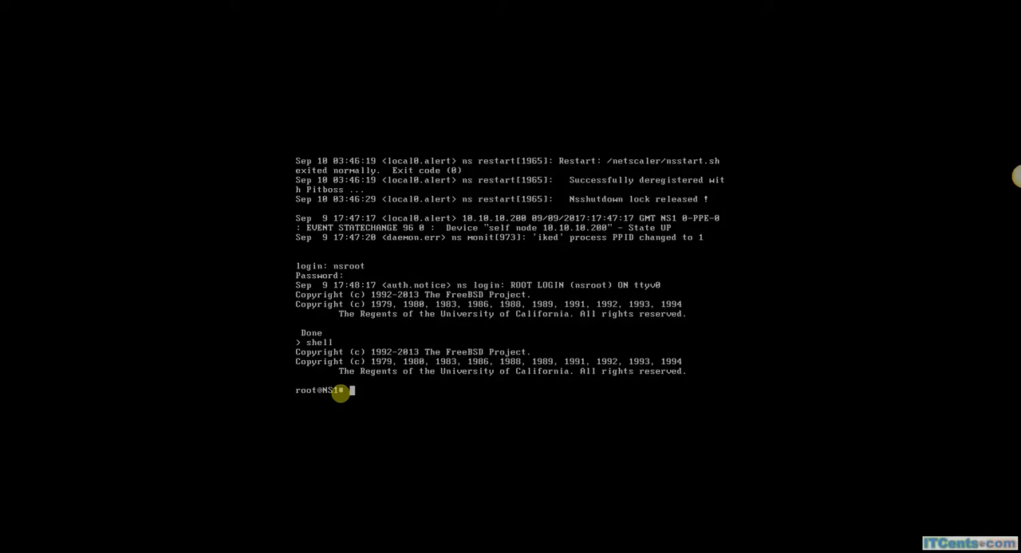
Run lmutil lmhostid -ether to display host ID 000c29ba304f.
{"action": "type", "text": "lmutil"}
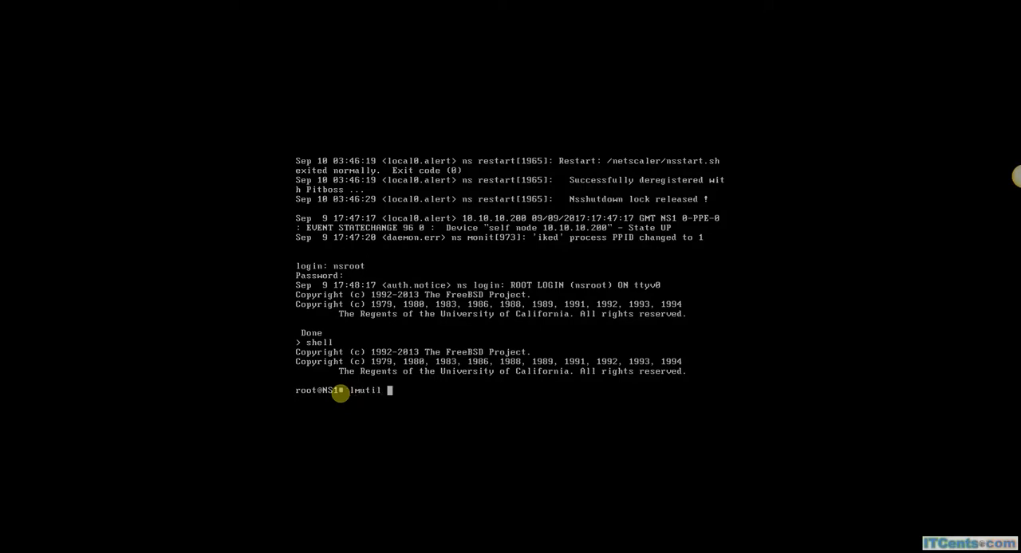
{"action": "type", "text": "lmhos"}
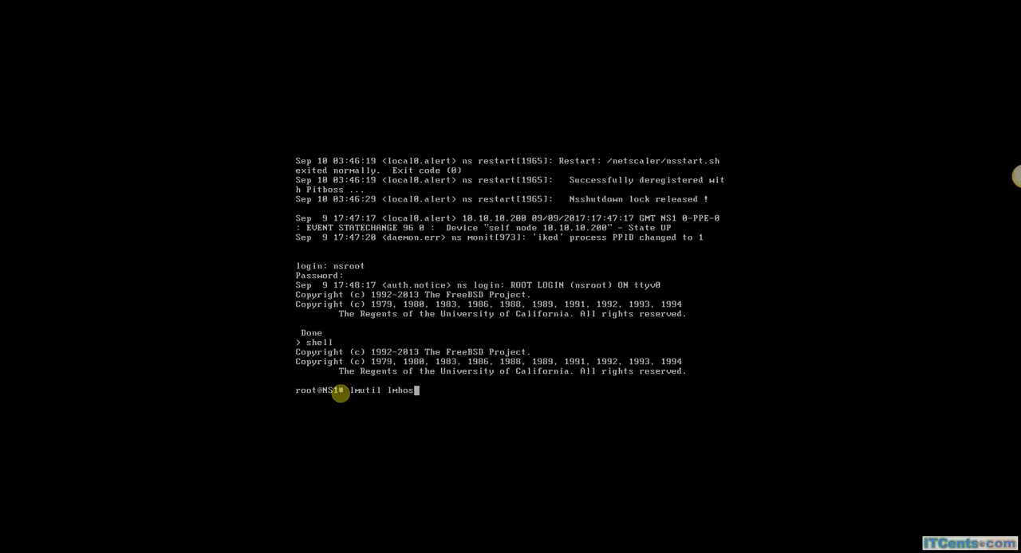
{"action": "type", "text": "tid"}
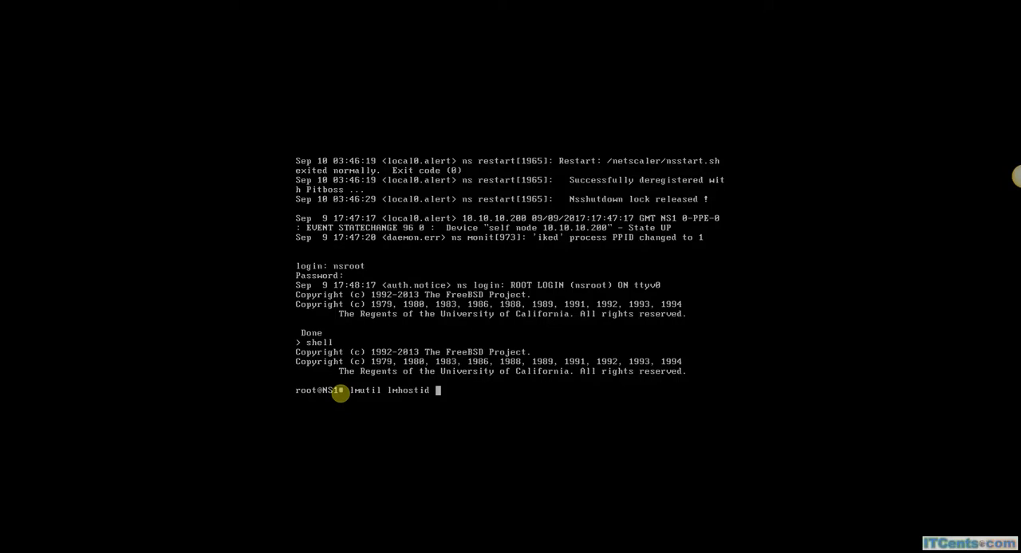
{"action": "type", "text": "-ether"}
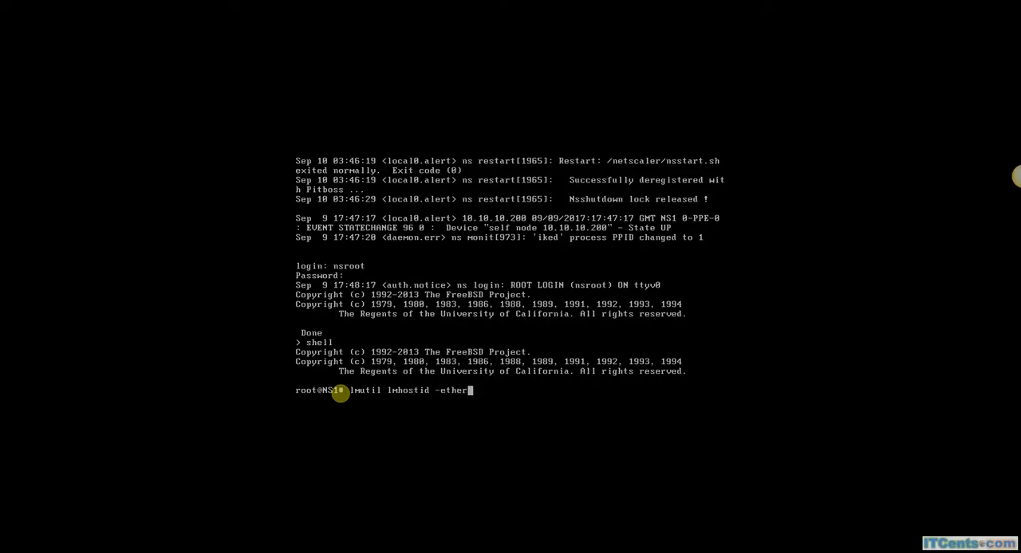
{"action": "key", "text": "Return"}
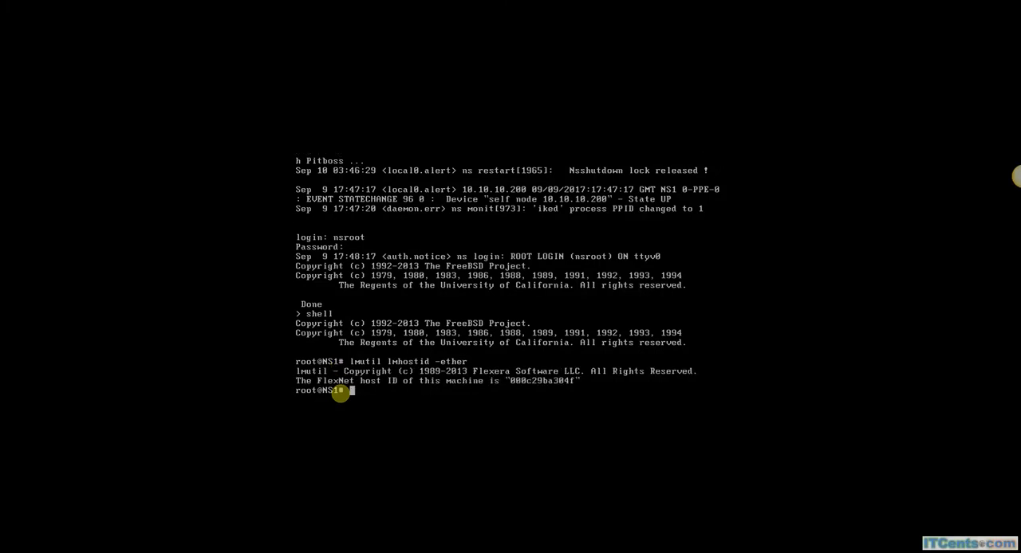
{"action": "mouse_move", "coordinate": [481, 395]}
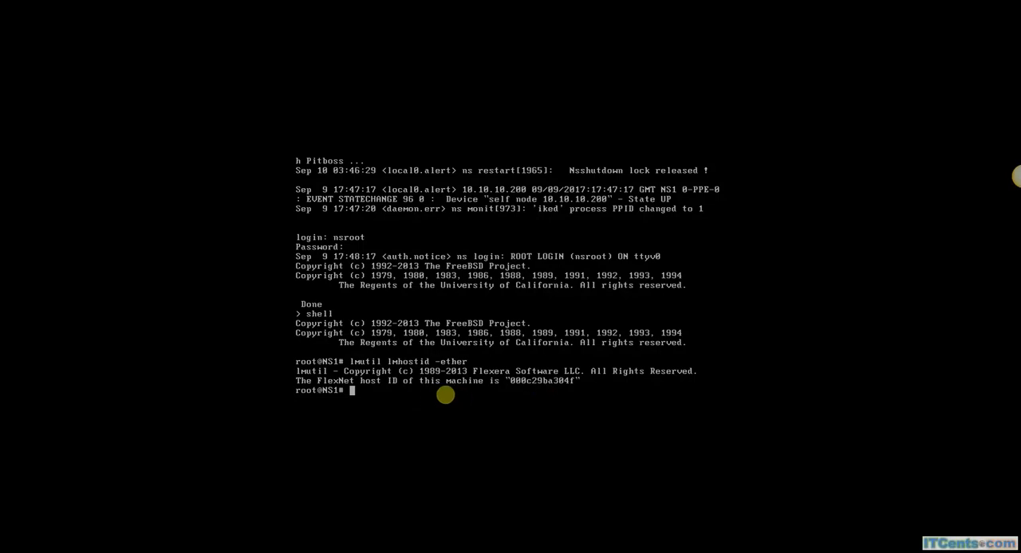
{"action": "mouse_move", "coordinate": [383, 15]}
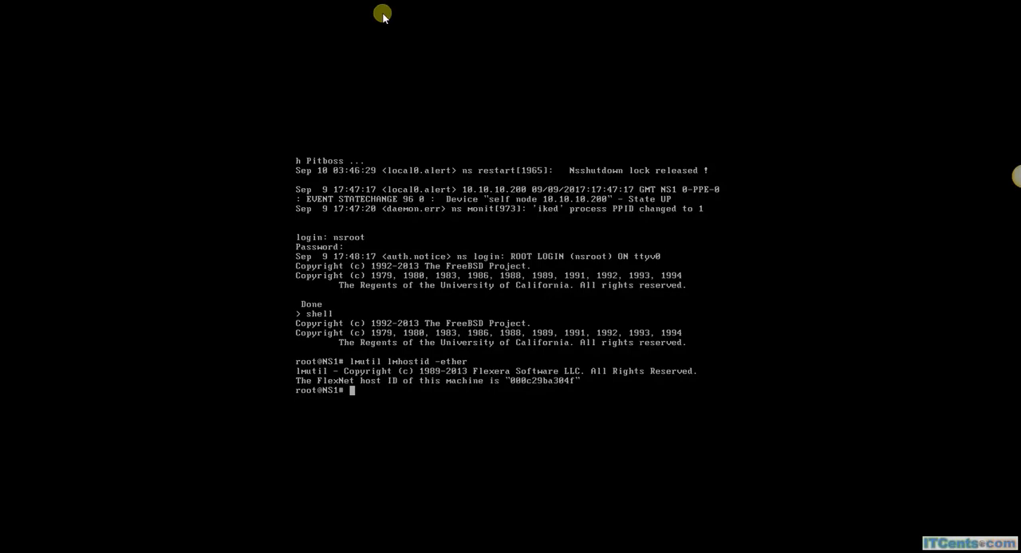
{"action": "mouse_move", "coordinate": [767, 132]}
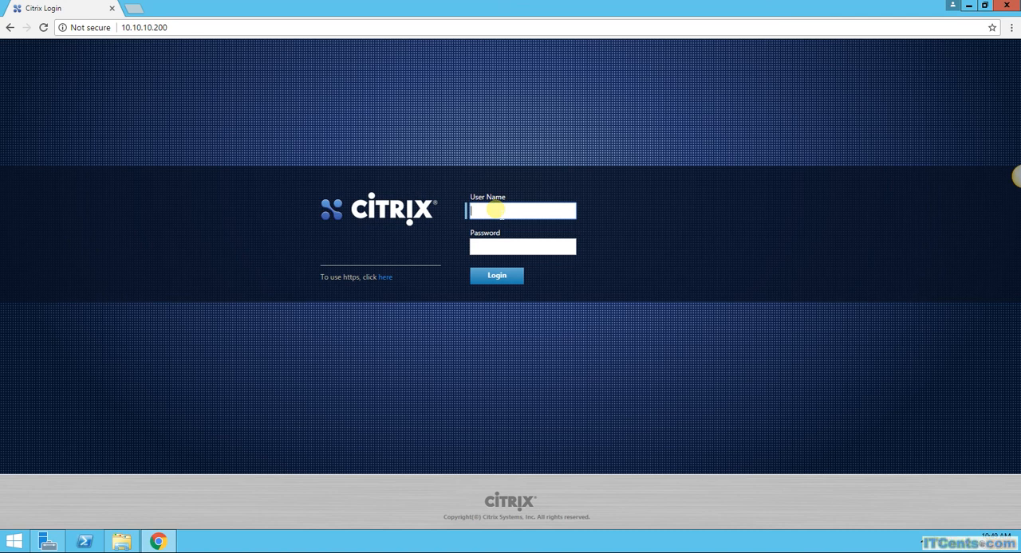
Sign back in to the web GUI as nsroot to reach the welcome wizard.
{"action": "type", "text": "nsroot"}
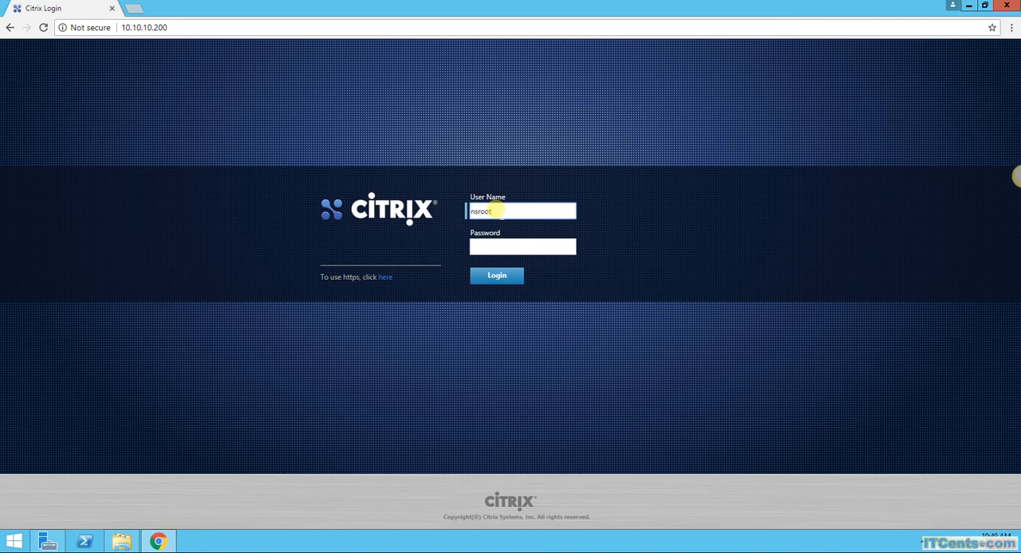
{"action": "type", "text": "password"}
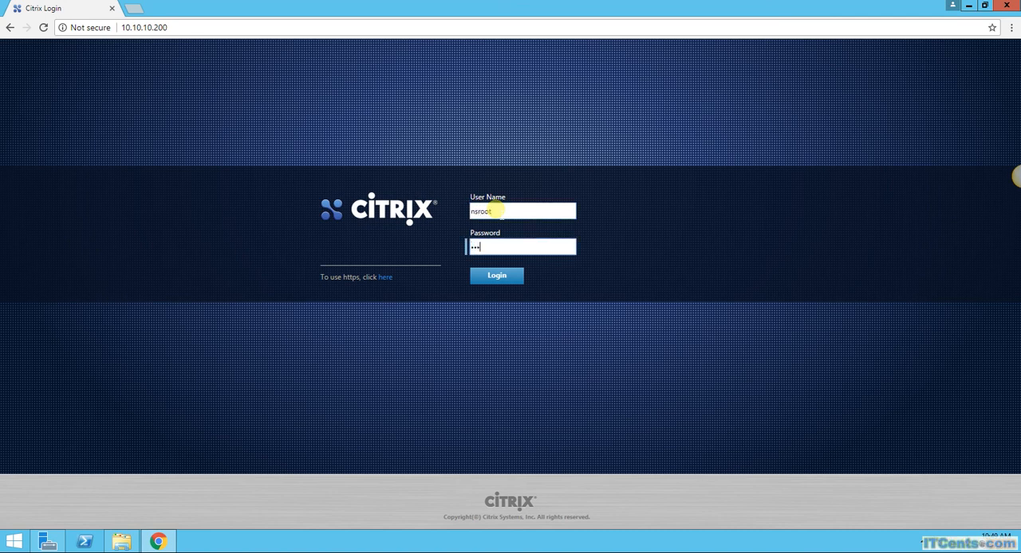
{"action": "left_click", "coordinate": [496, 275]}
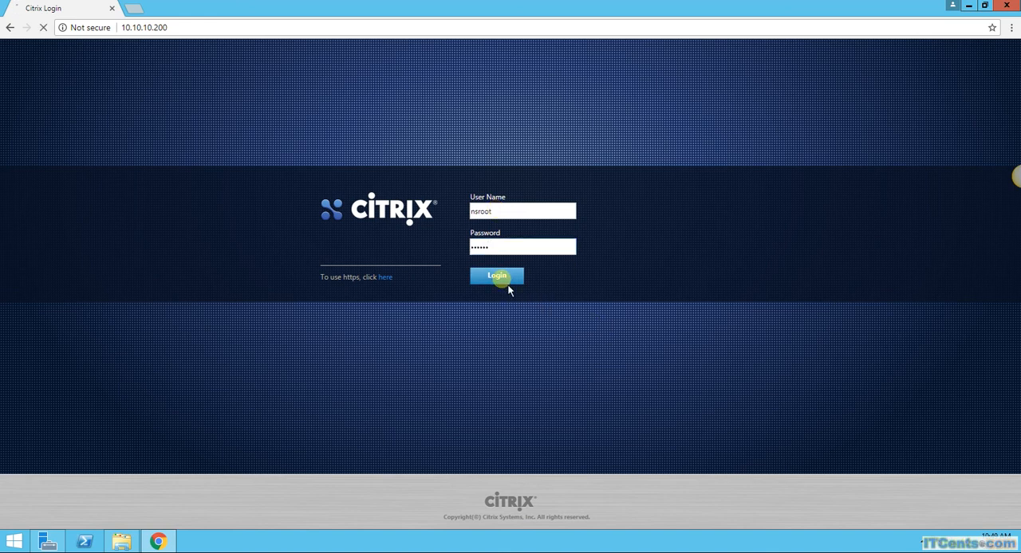
{"action": "left_click", "coordinate": [496, 275]}
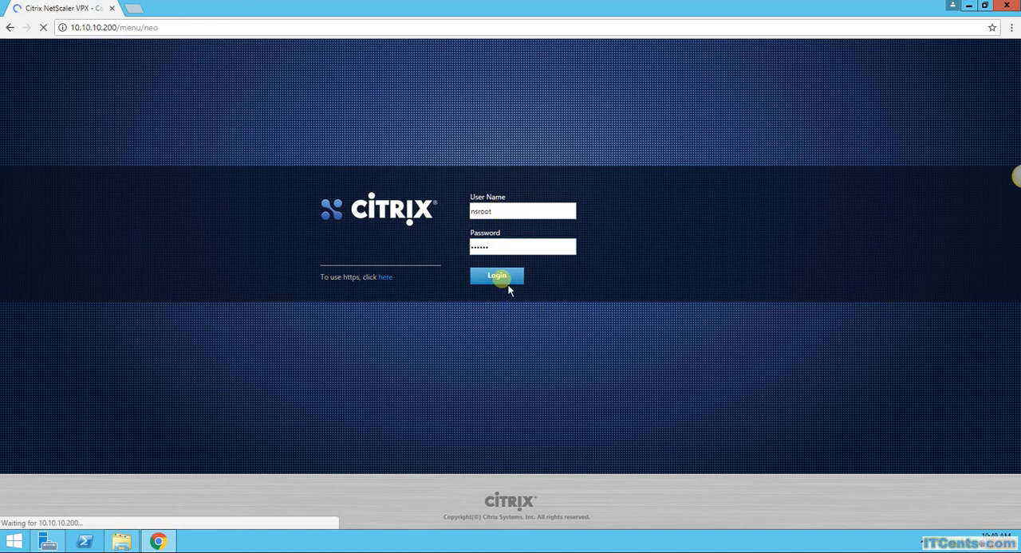
{"action": "left_click", "coordinate": [496, 275]}
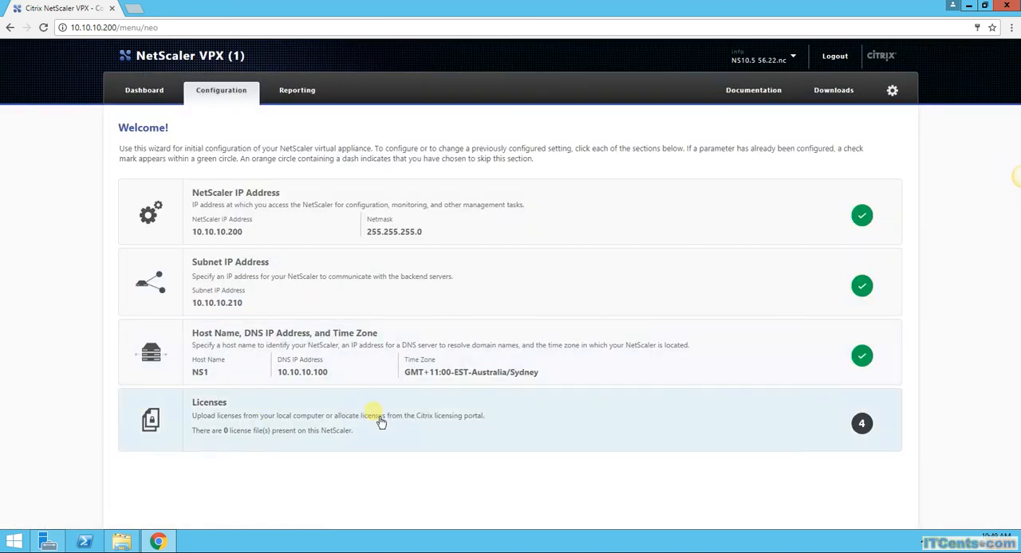
Upload the .lic file from Documents under Licenses, then reboot to activate Platinum licensing.
{"action": "left_click", "coordinate": [383, 415]}
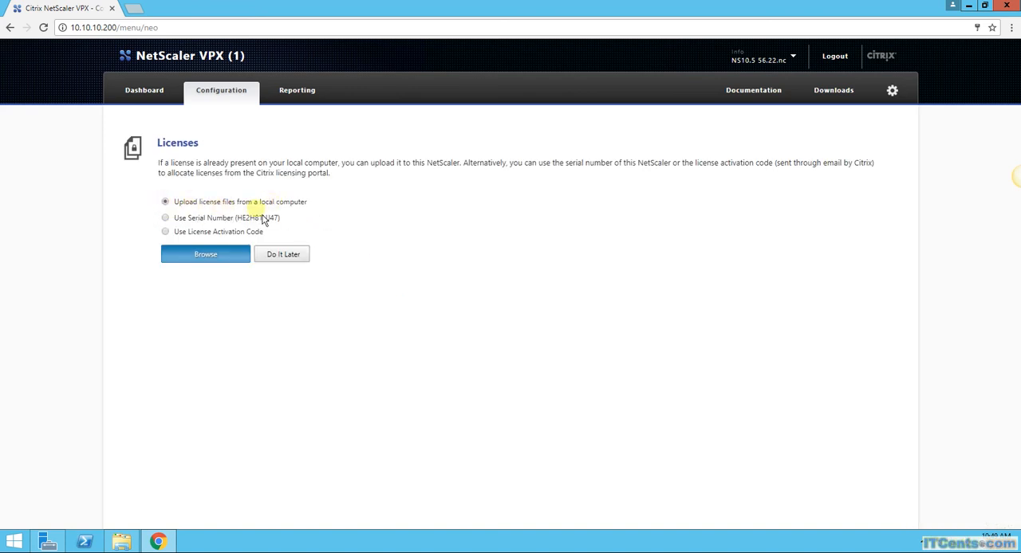
{"action": "left_click", "coordinate": [205, 253]}
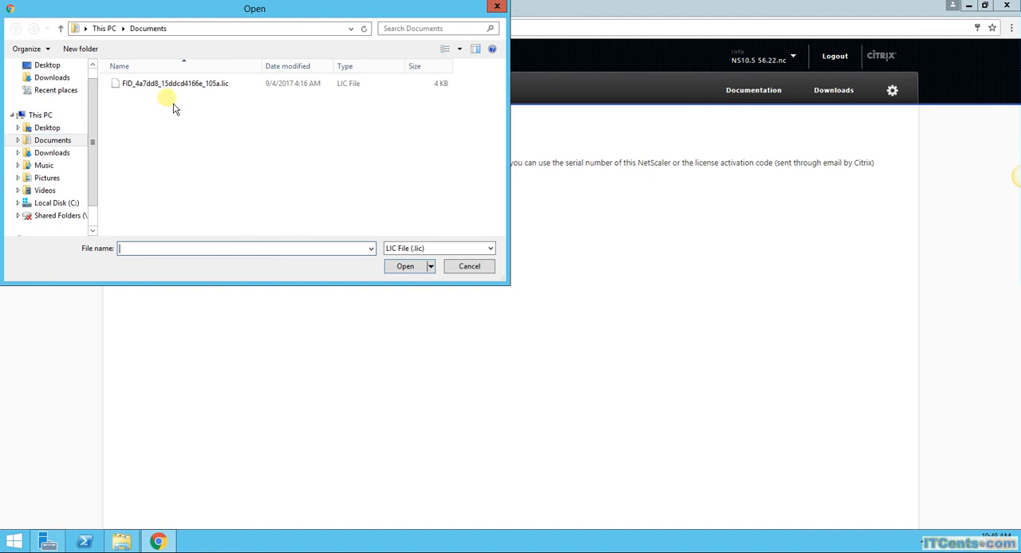
{"action": "left_click", "coordinate": [174, 82]}
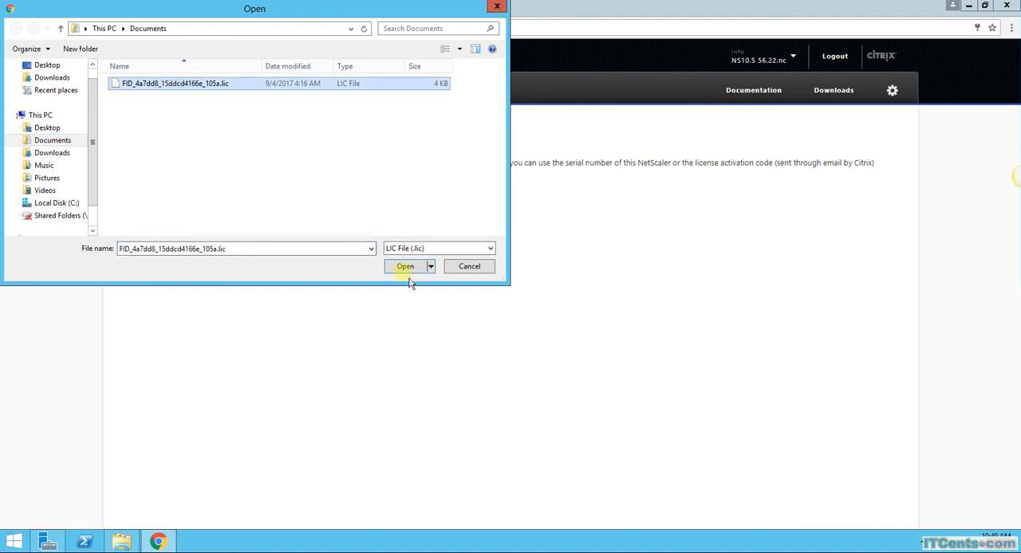
{"action": "left_click", "coordinate": [406, 266]}
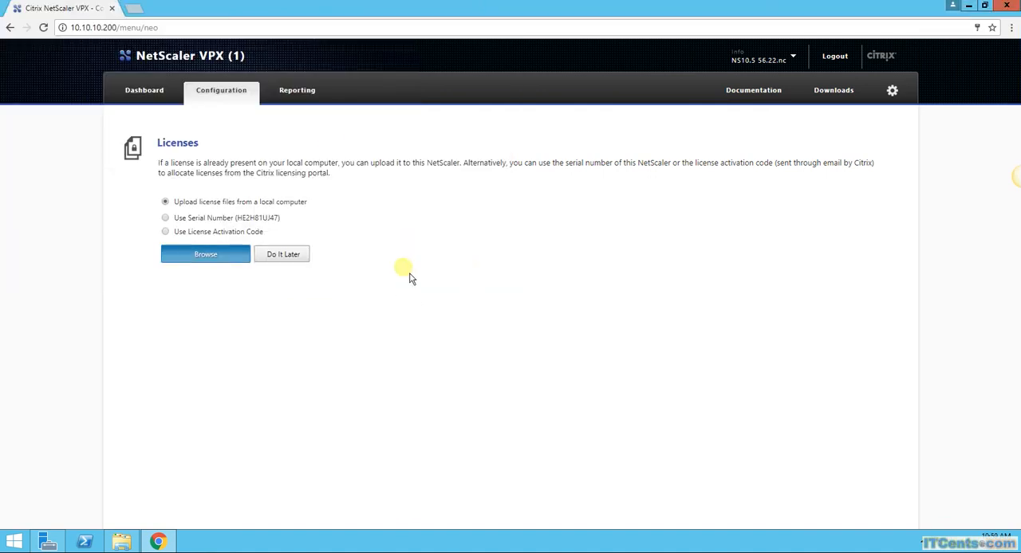
{"action": "left_click", "coordinate": [205, 254]}
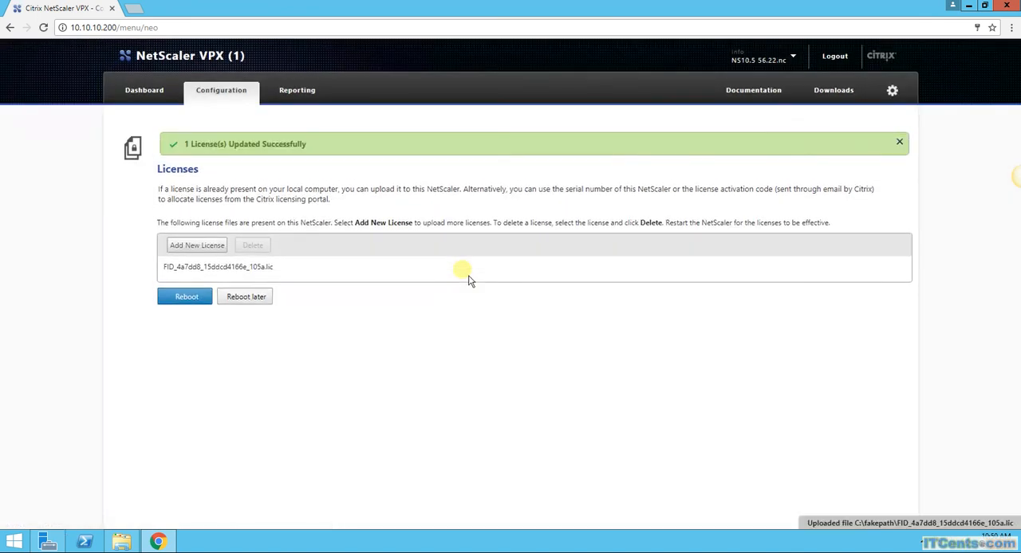
{"action": "mouse_move", "coordinate": [155, 311]}
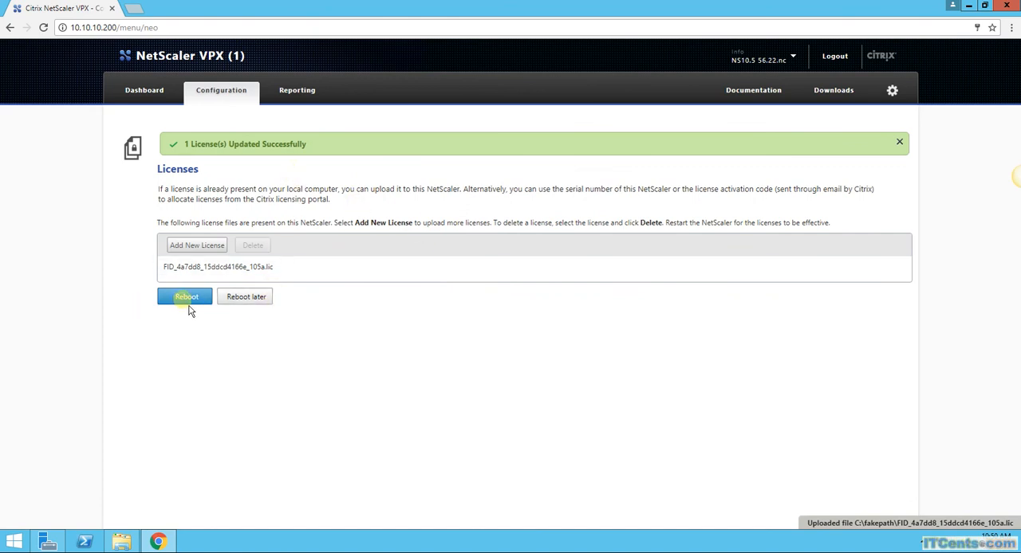
{"action": "left_click", "coordinate": [185, 297]}
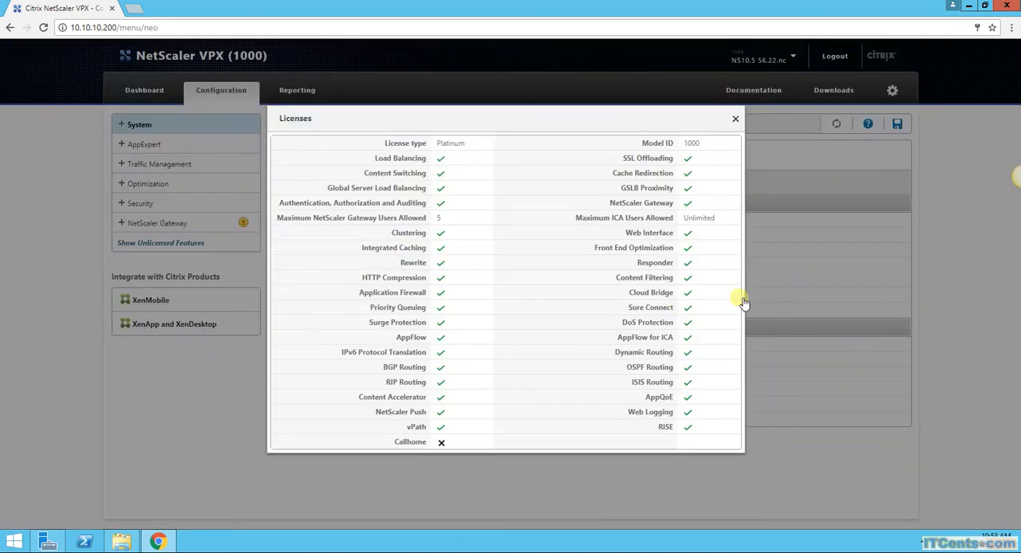
{"action": "mouse_move", "coordinate": [437, 269]}
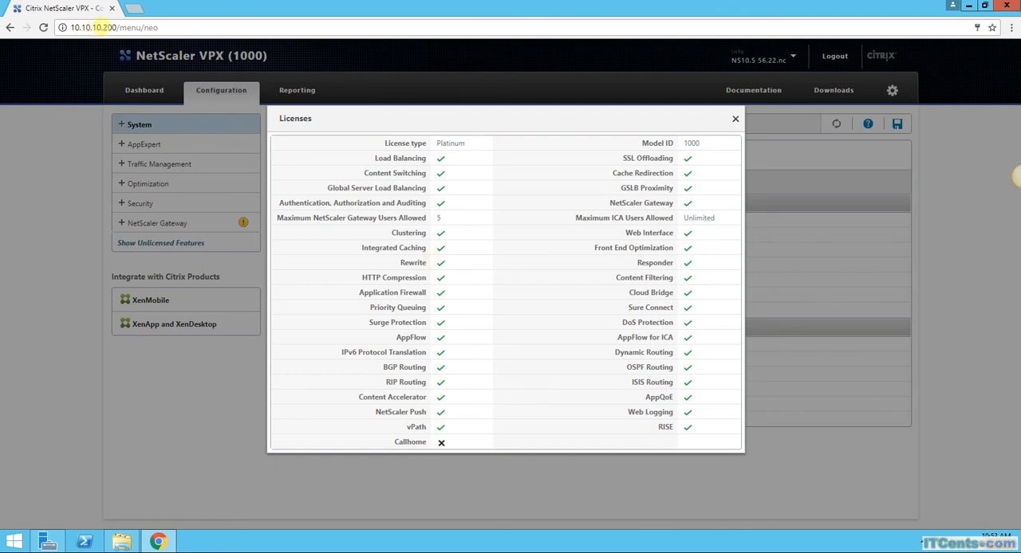
{"action": "mouse_move", "coordinate": [690, 216]}
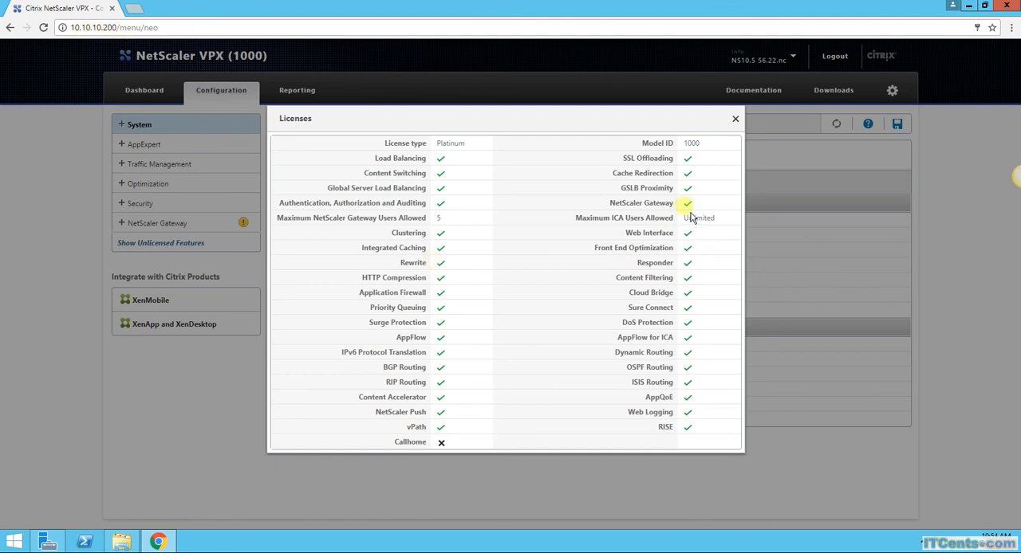
{"action": "mouse_move", "coordinate": [474, 190]}
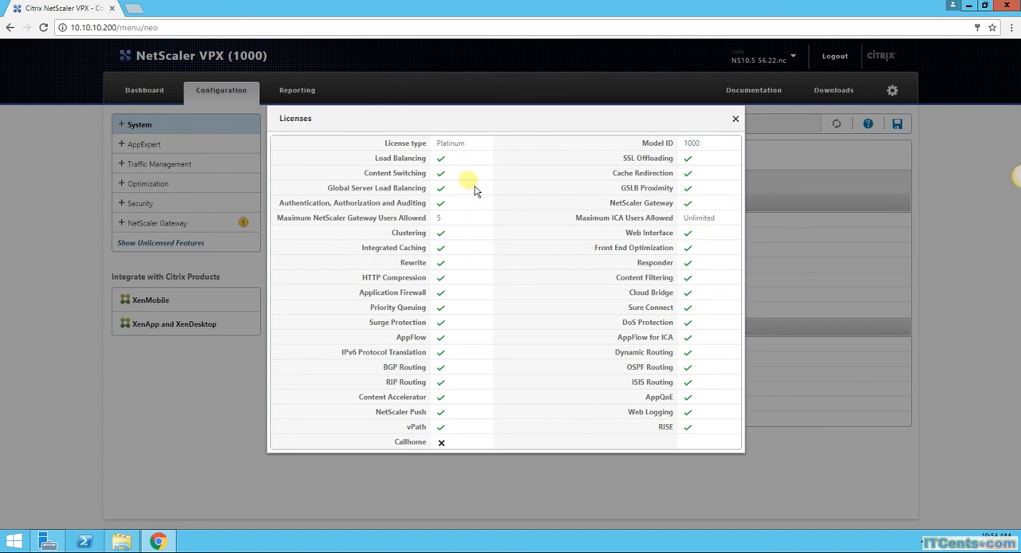
{"action": "mouse_move", "coordinate": [407, 144]}
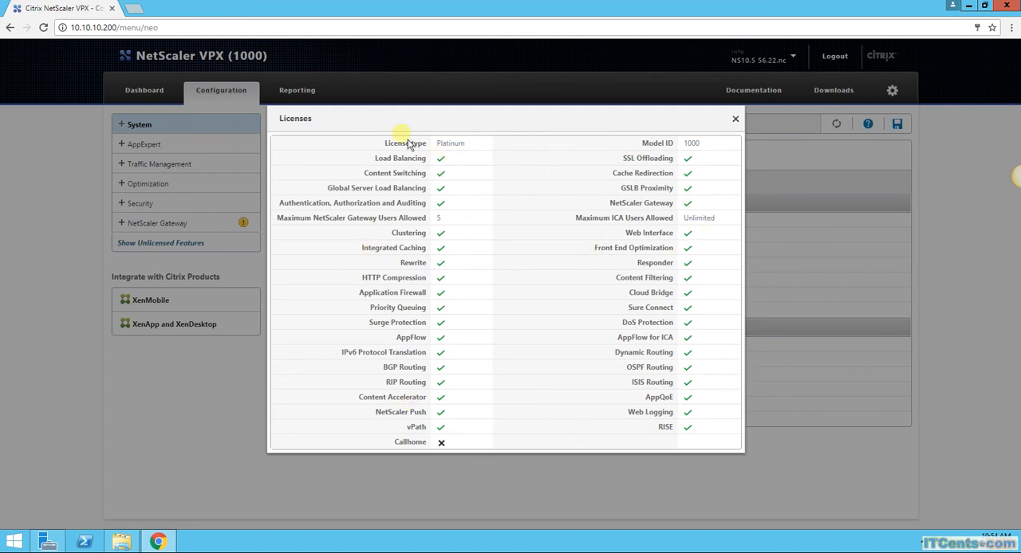
{"action": "mouse_move", "coordinate": [202, 72]}
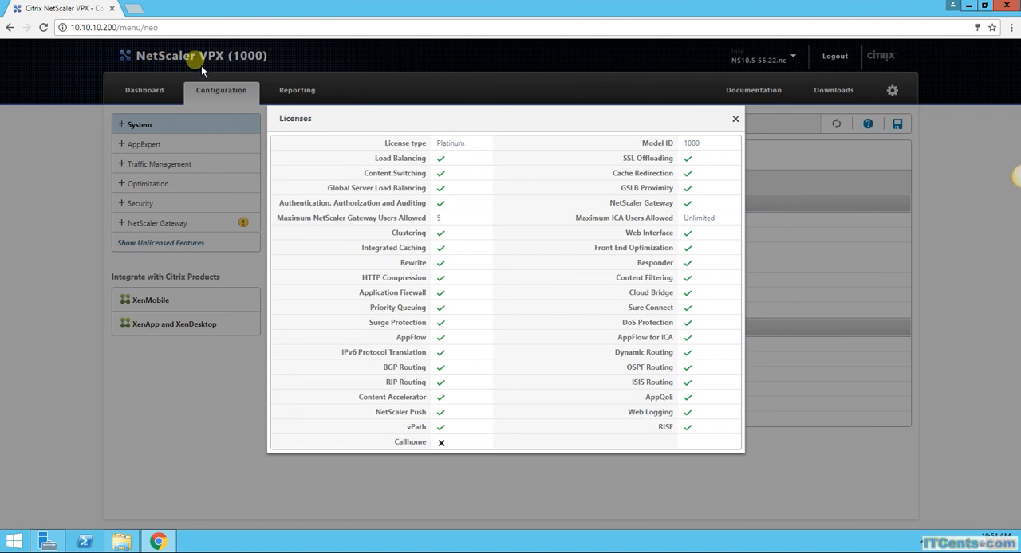
Close the license summary popup to reveal System Information for the VPX (1000).
{"action": "left_click", "coordinate": [734, 119]}
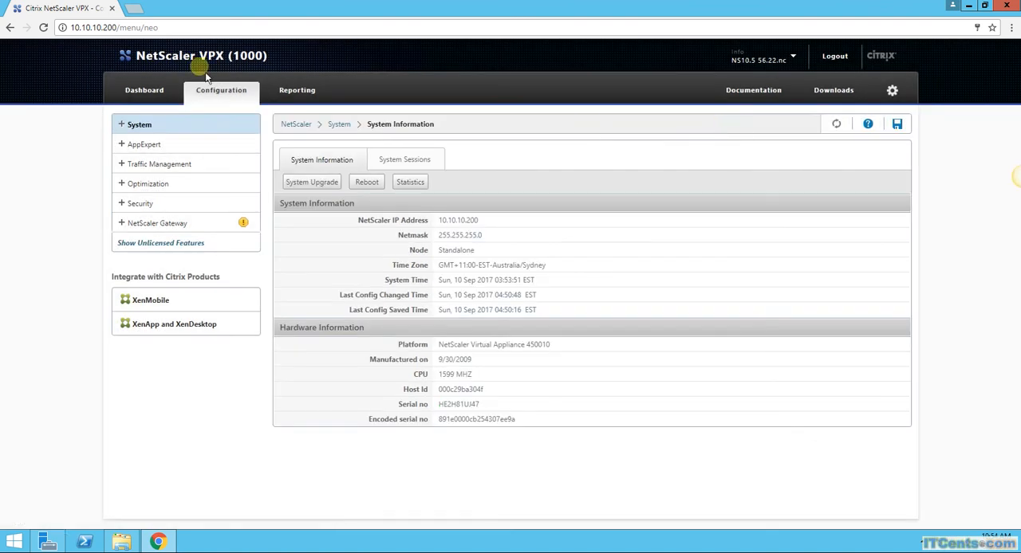
{"action": "mouse_move", "coordinate": [243, 68]}
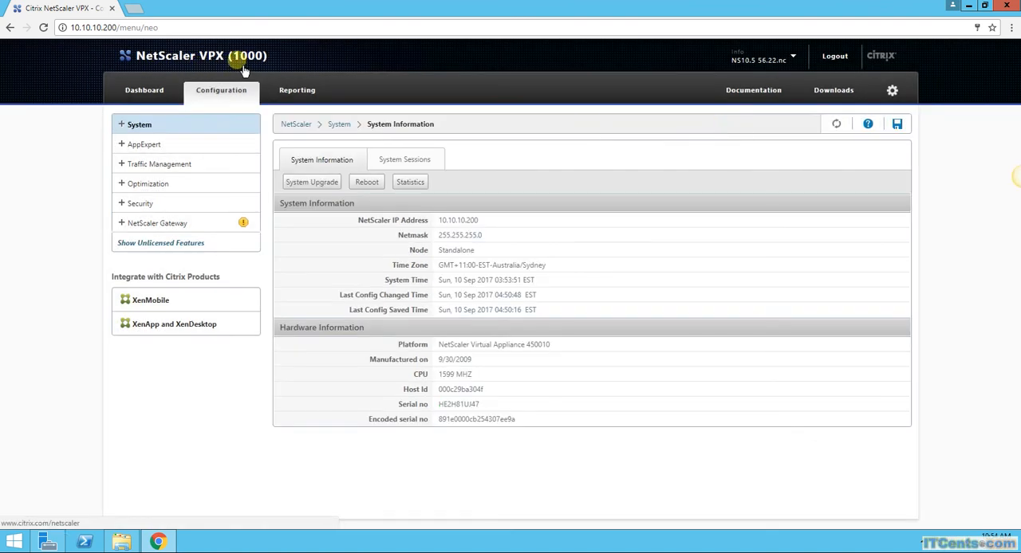
{"action": "mouse_move", "coordinate": [270, 71]}
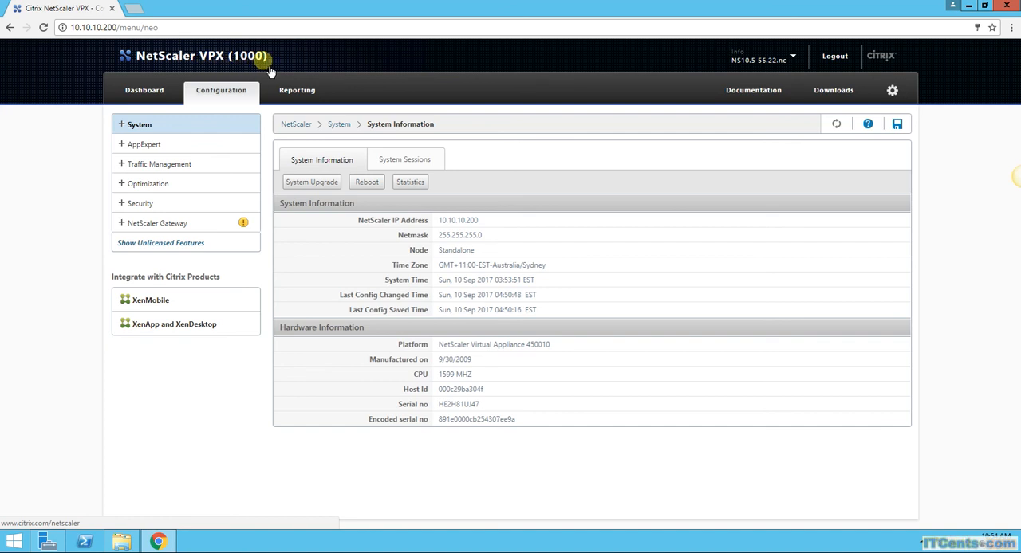
{"action": "mouse_move", "coordinate": [259, 70]}
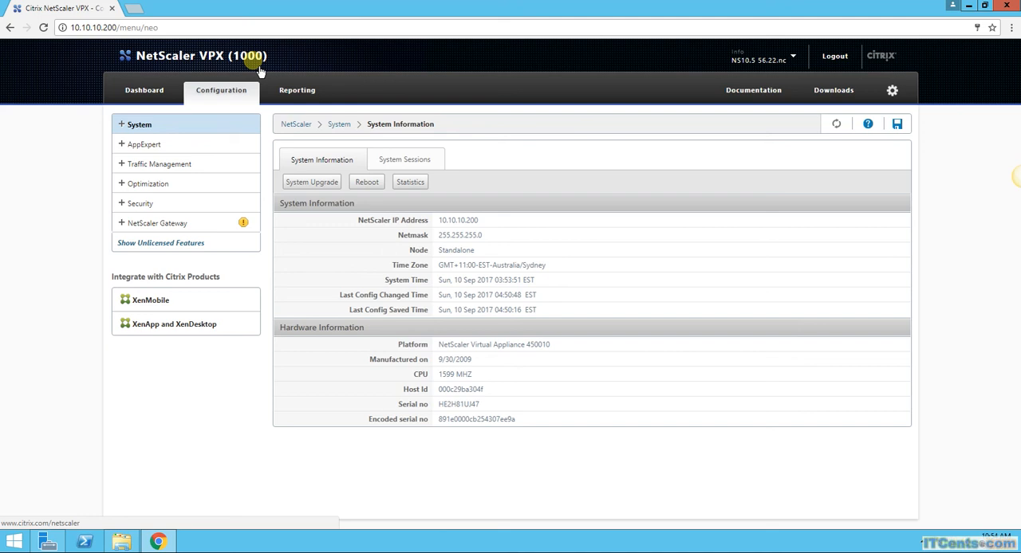
{"action": "mouse_move", "coordinate": [213, 118]}
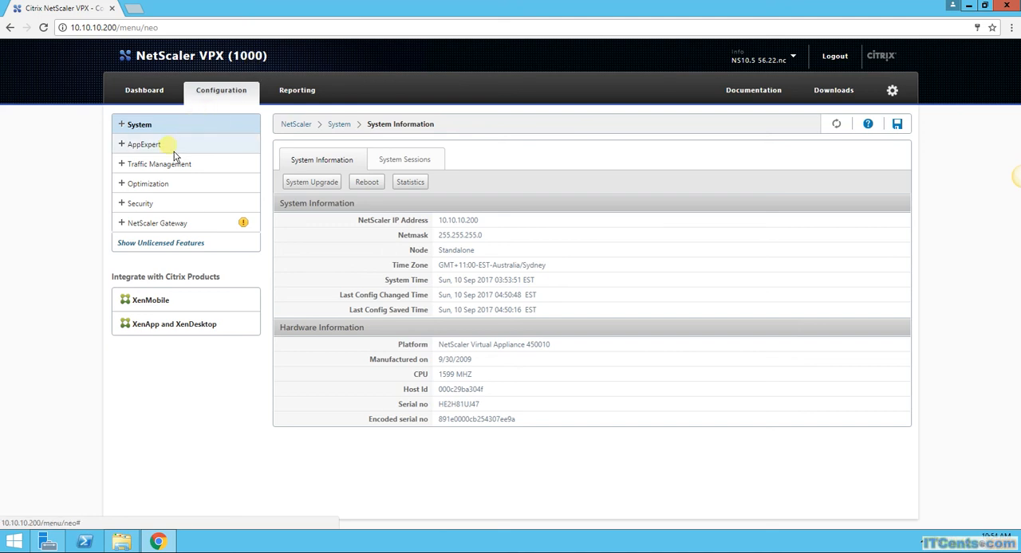
Show the System Licenses page confirming the Platinum model 1000 license features.
{"action": "left_click", "coordinate": [137, 125]}
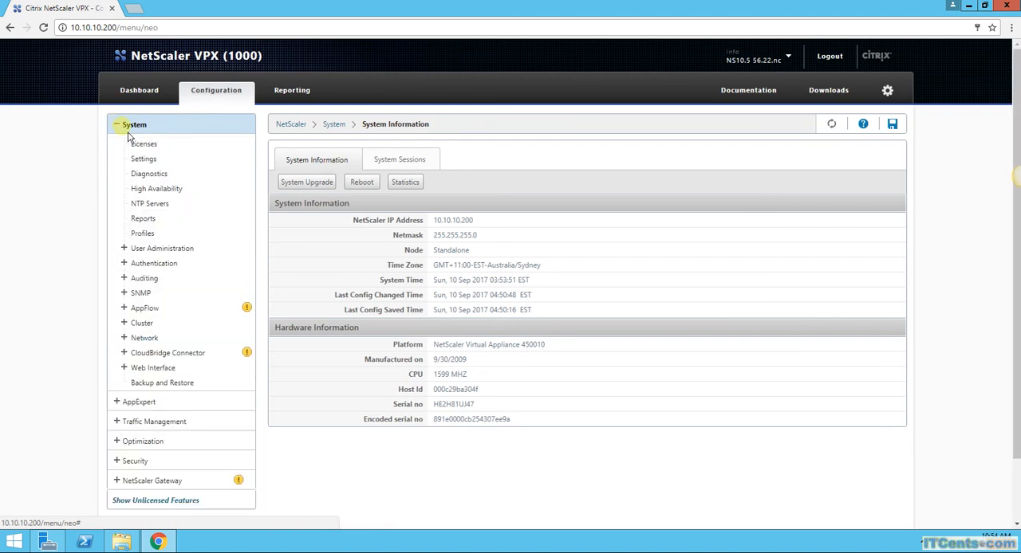
{"action": "left_click", "coordinate": [144, 144]}
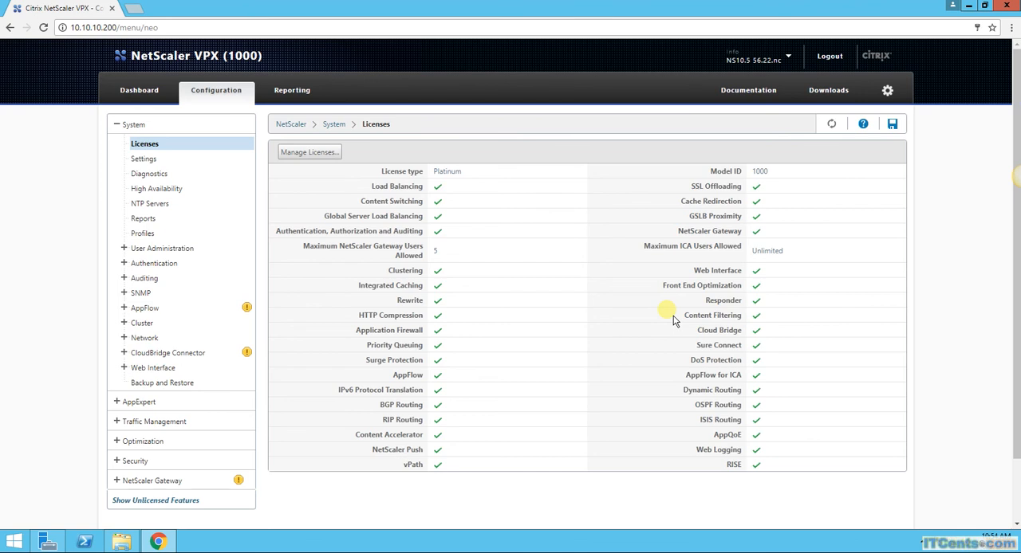
{"action": "mouse_move", "coordinate": [925, 331]}
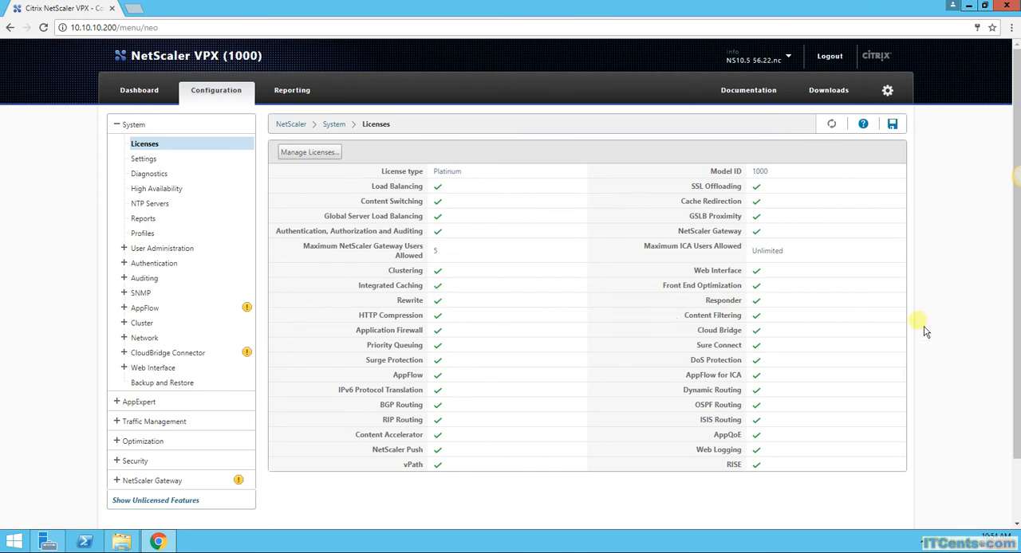
{"action": "mouse_move", "coordinate": [935, 332]}
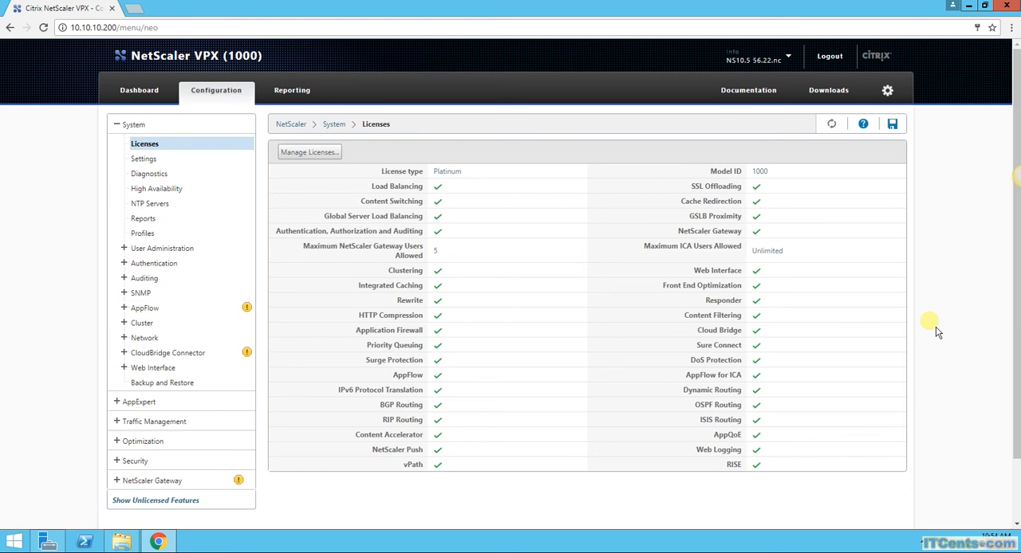